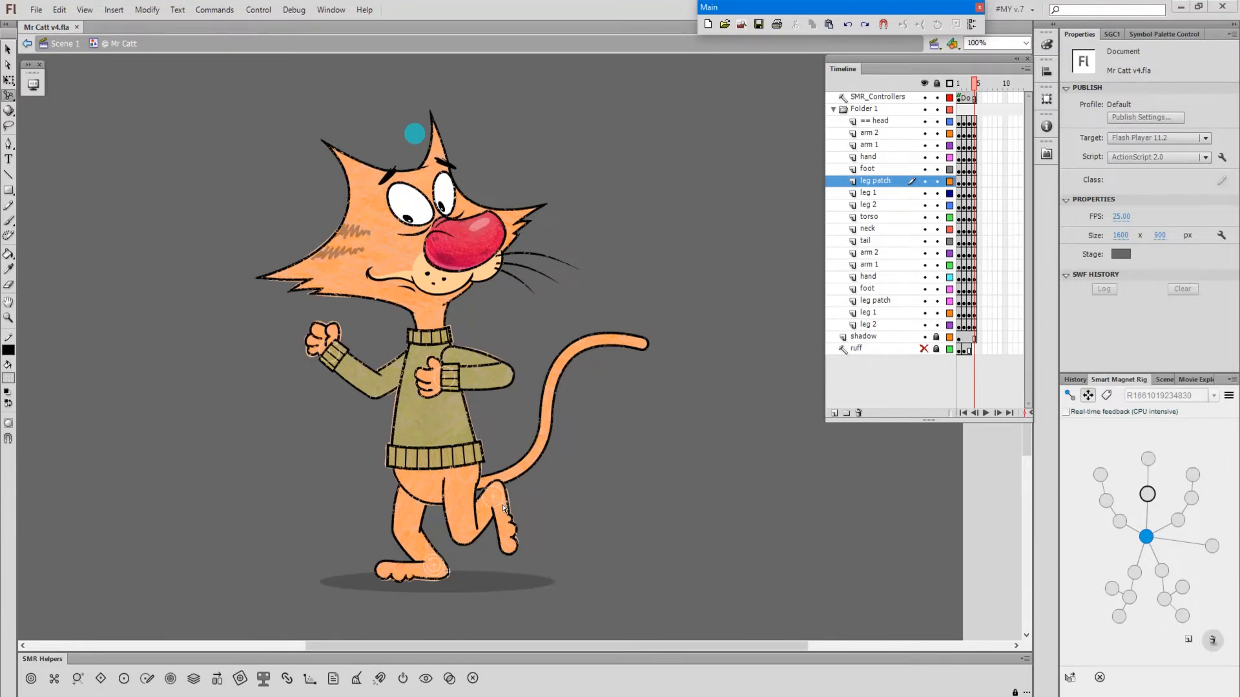
mouse_move(502, 503)
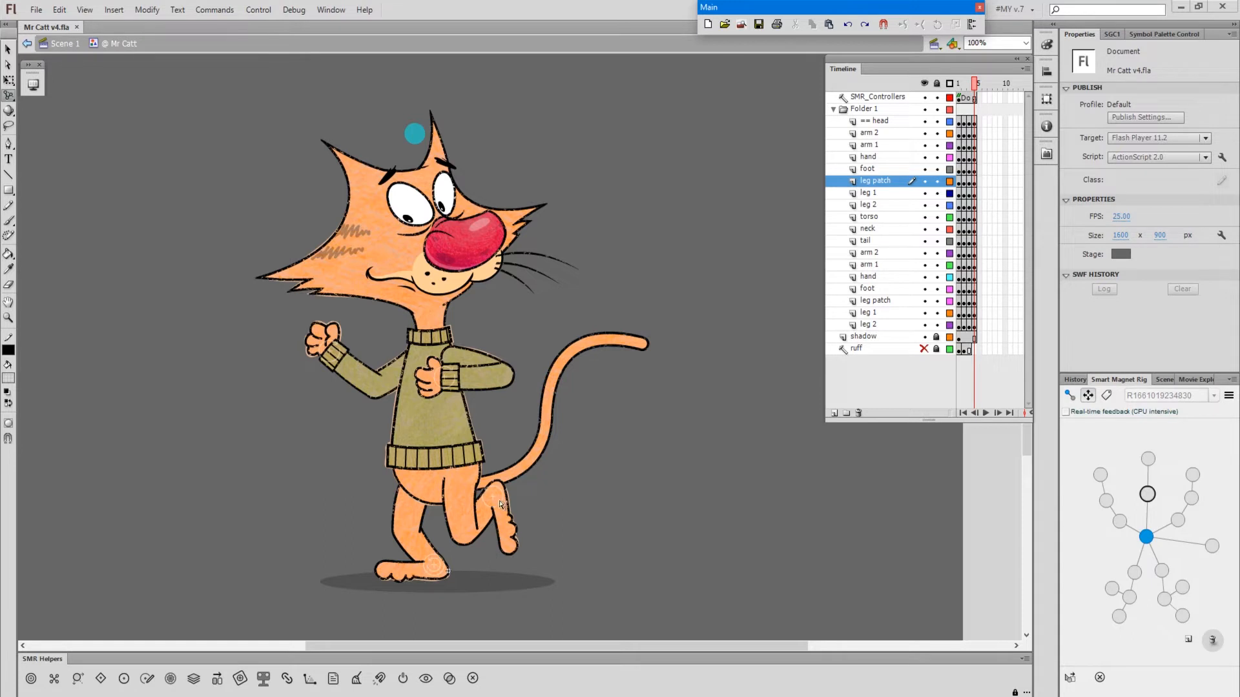
mouse_move(504, 492)
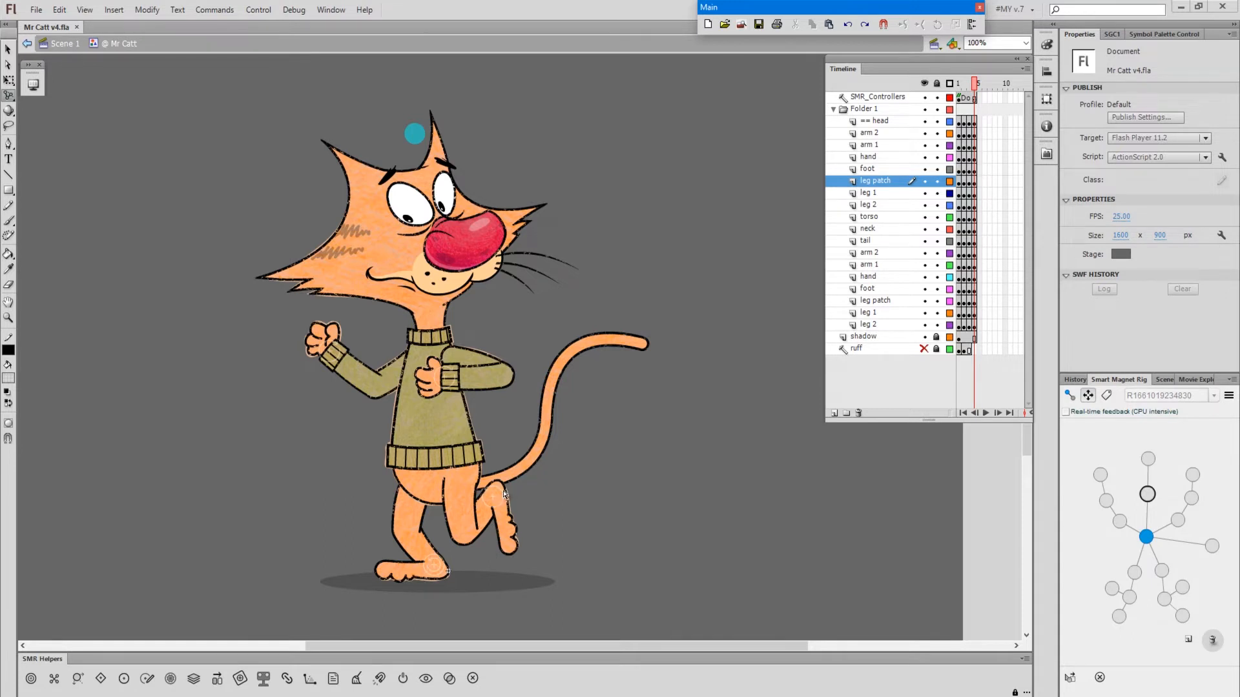
mouse_move(499, 496)
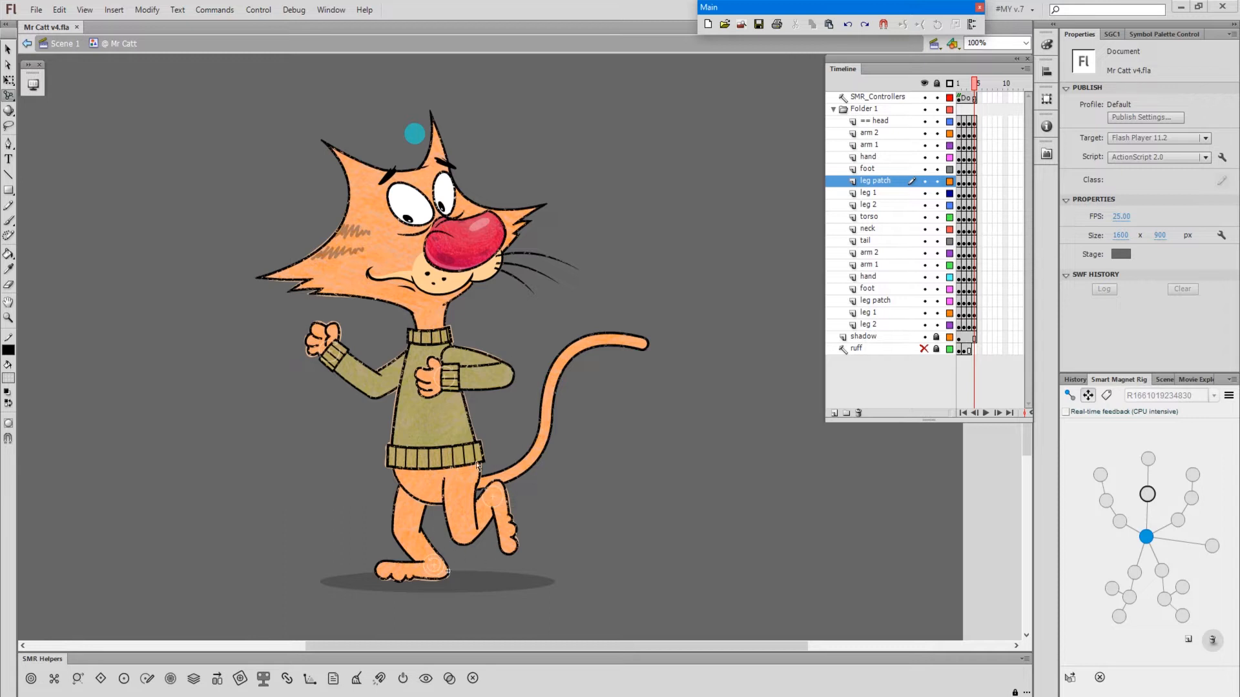
mouse_move(480, 514)
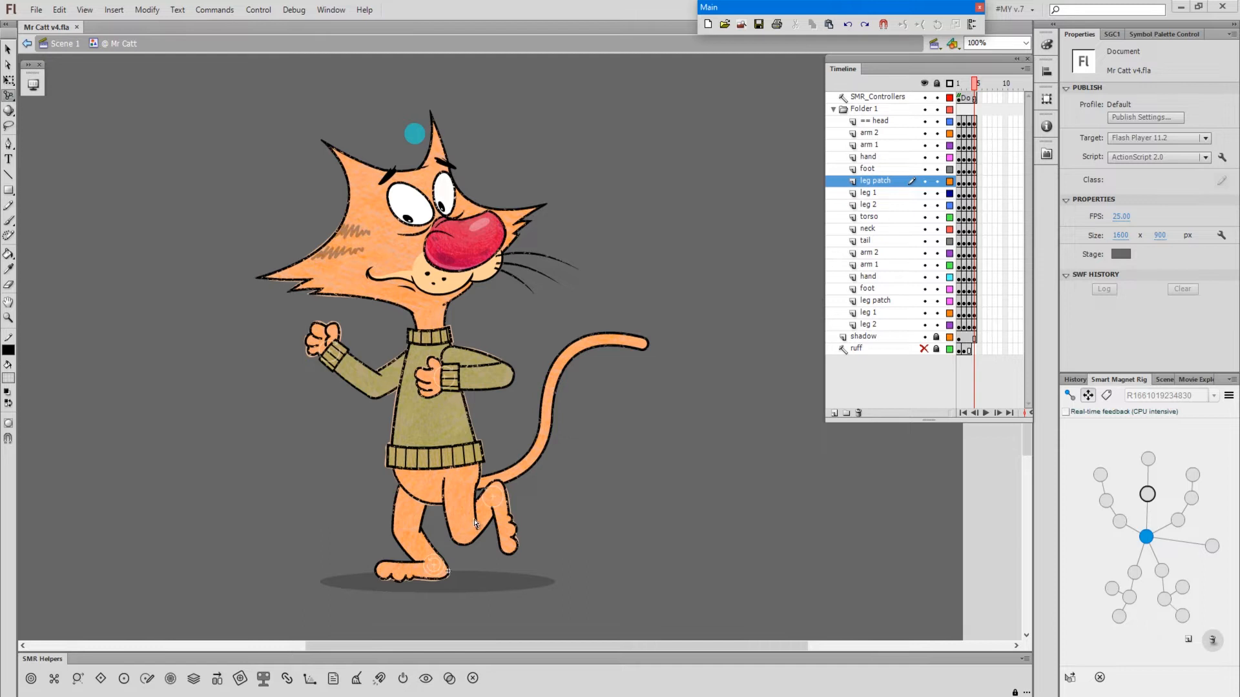
mouse_move(470, 532)
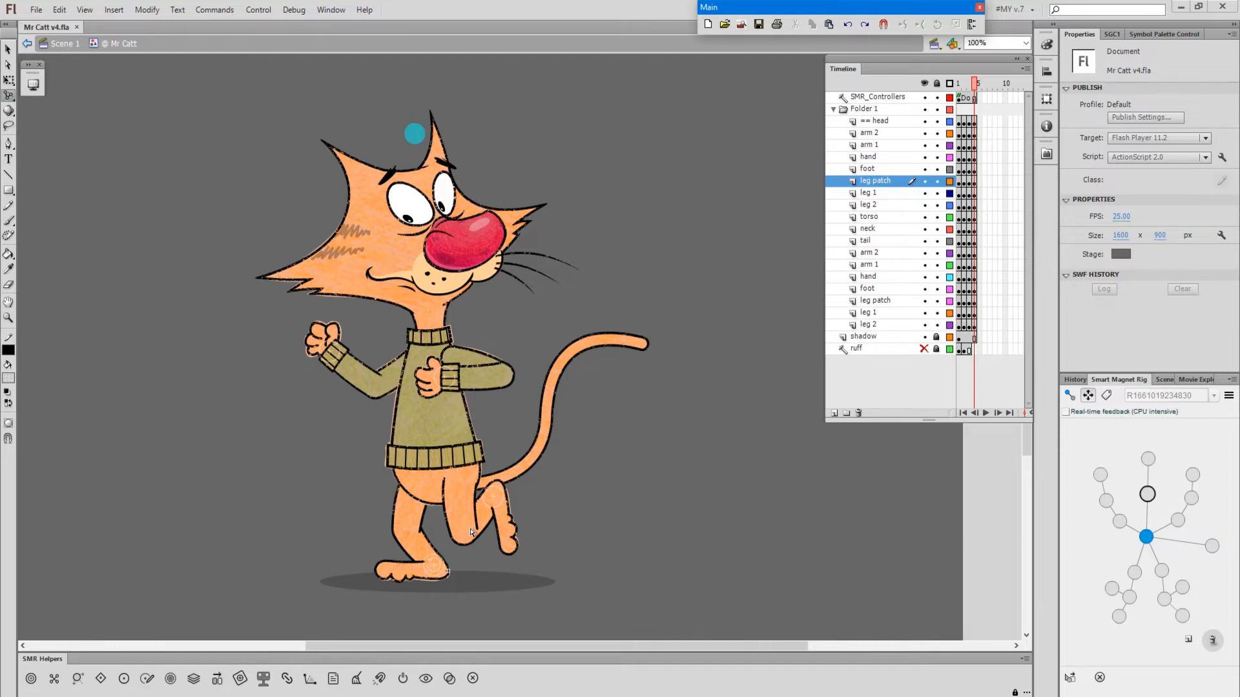
mouse_move(489, 539)
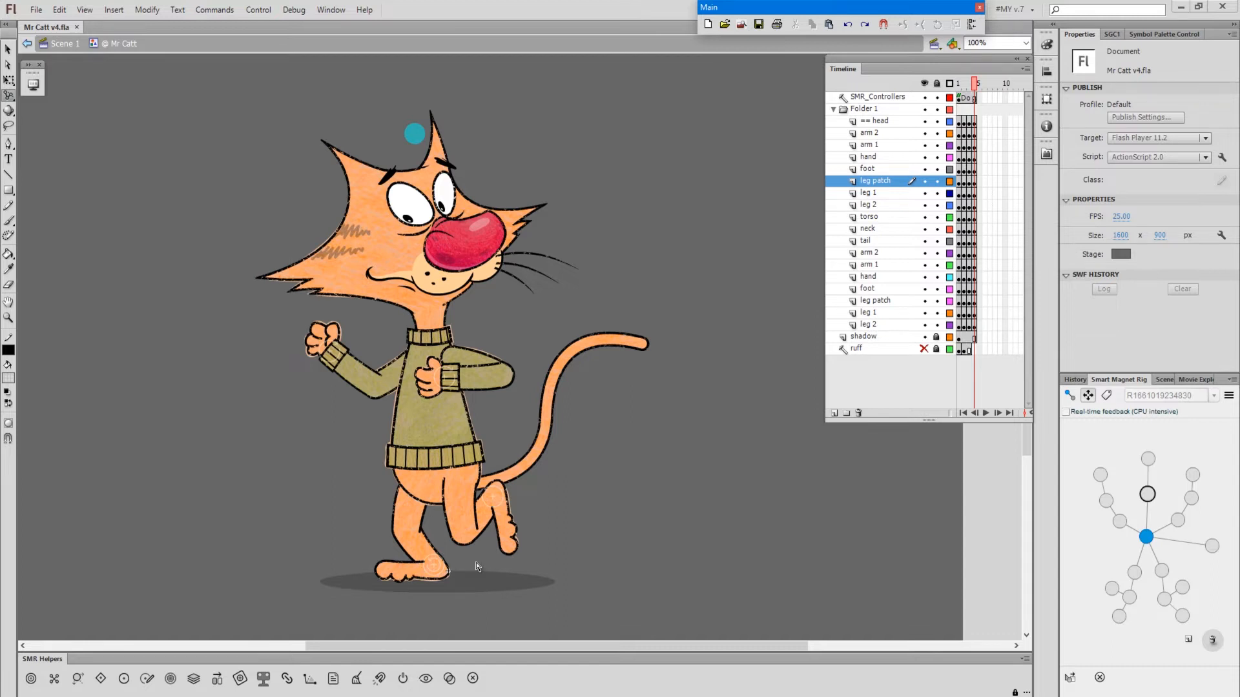
mouse_move(490, 513)
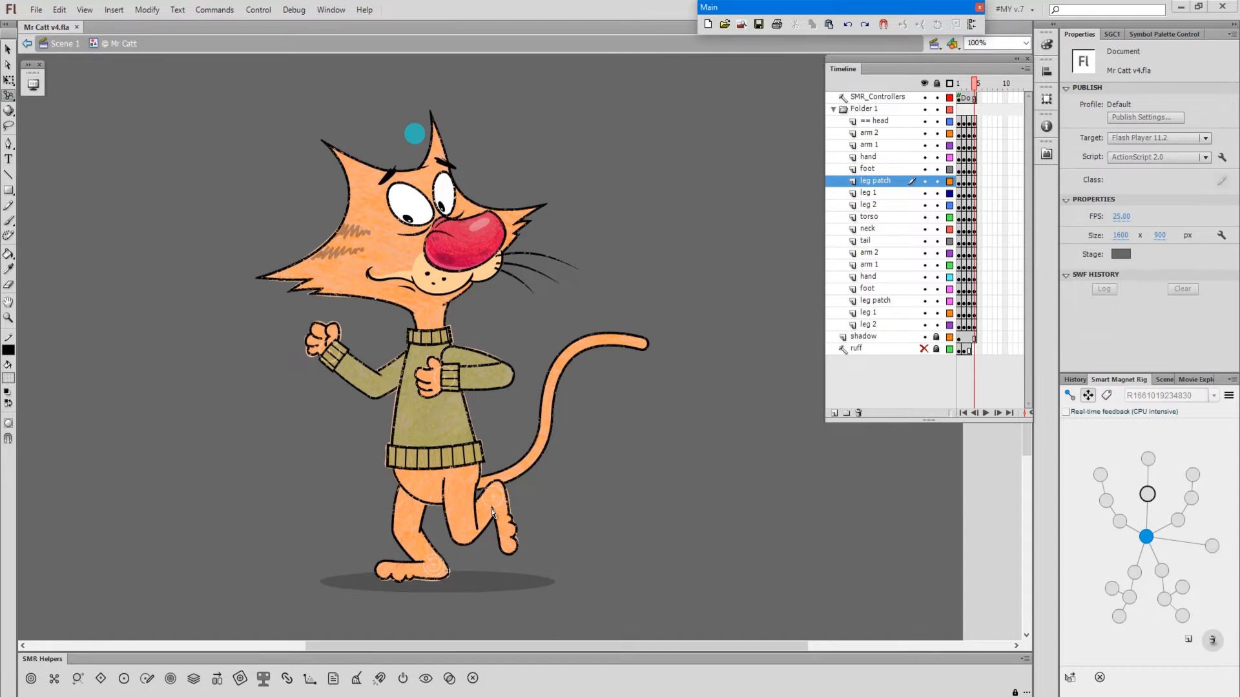
mouse_move(474, 496)
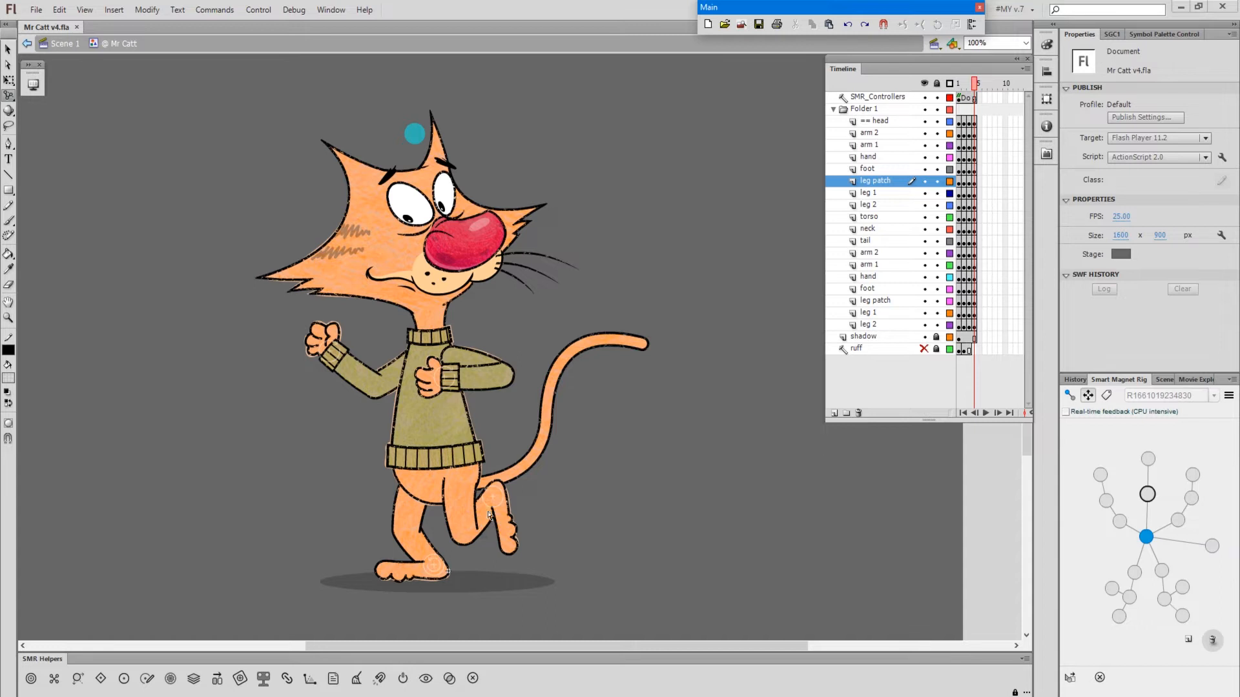
mouse_move(488, 515)
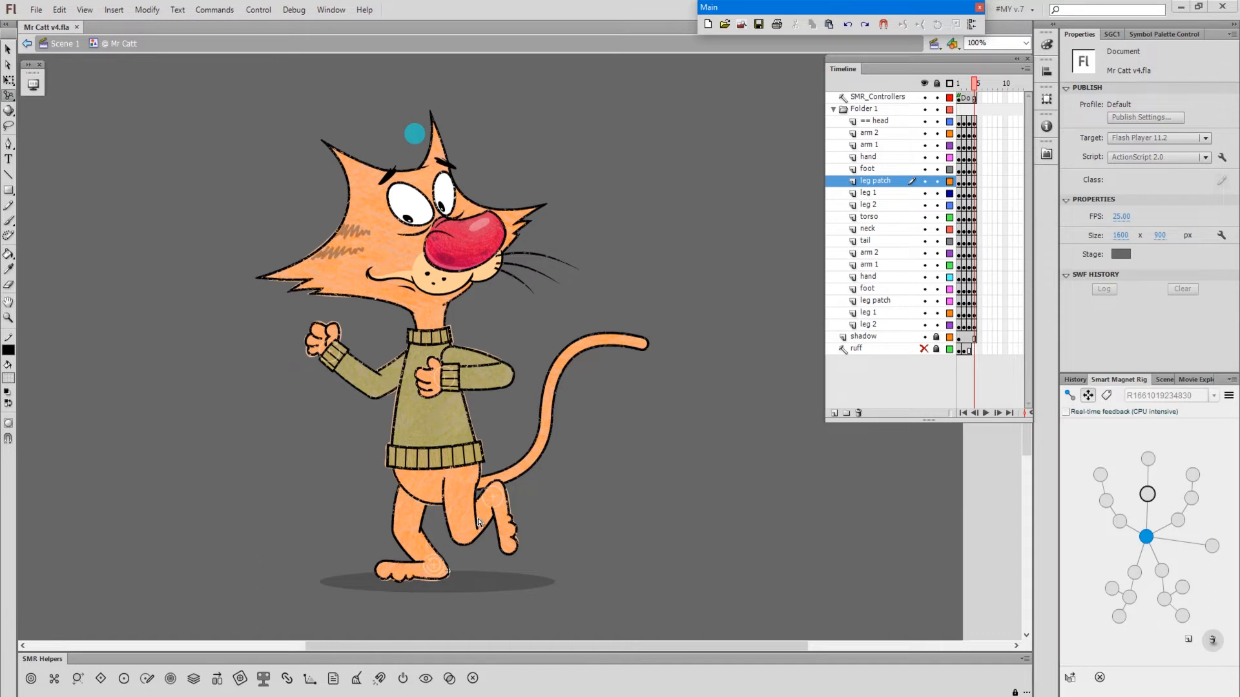
mouse_move(507, 488)
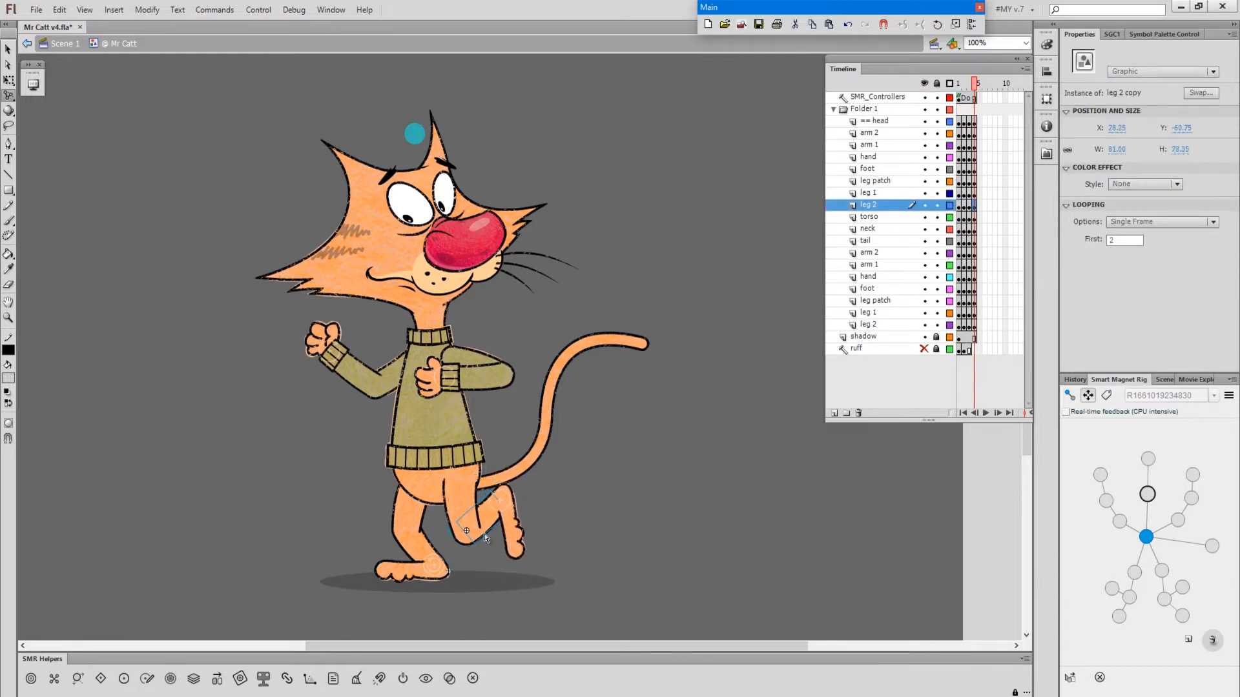
- Alt-drag the leg's IK Effector so the knee lifts up in front of the sweater
key("alt")
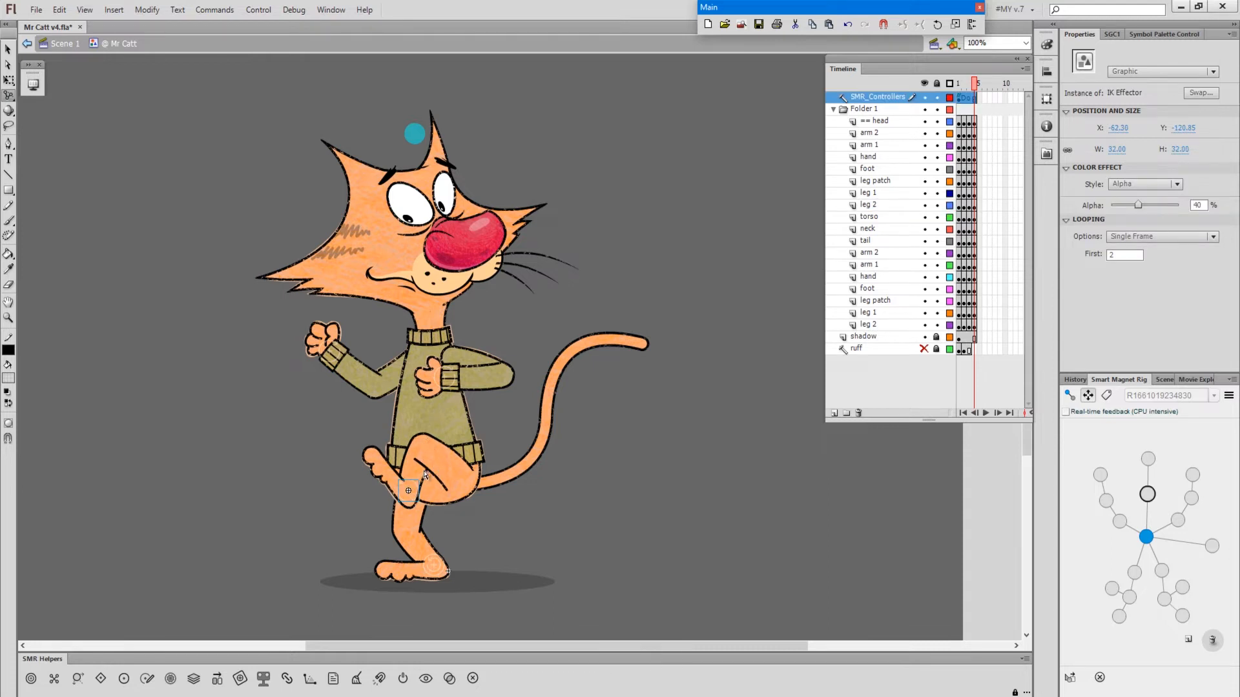
mouse_move(410, 478)
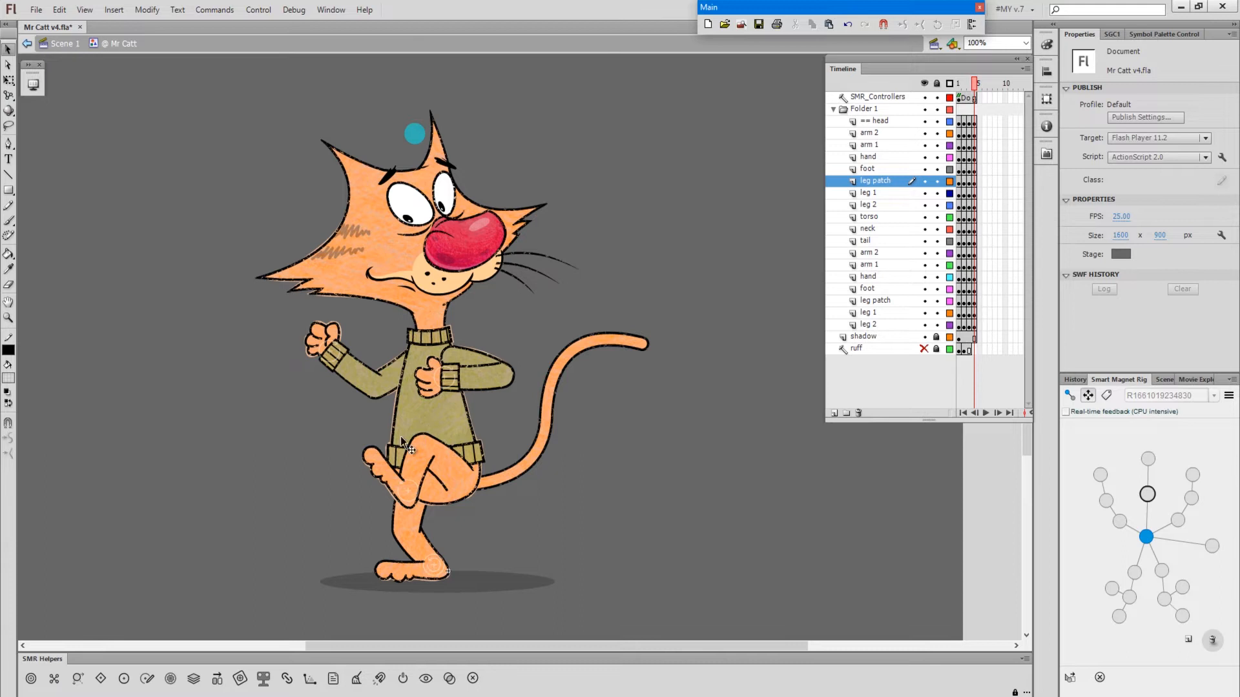
mouse_move(427, 470)
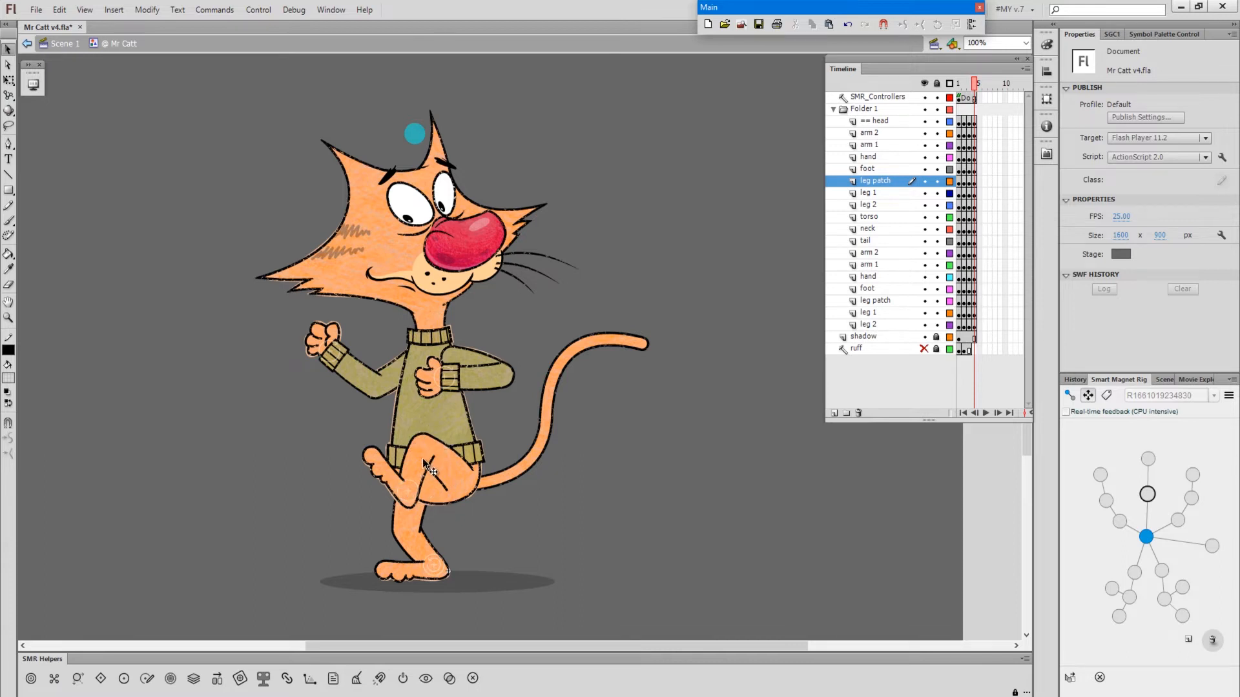
mouse_move(418, 478)
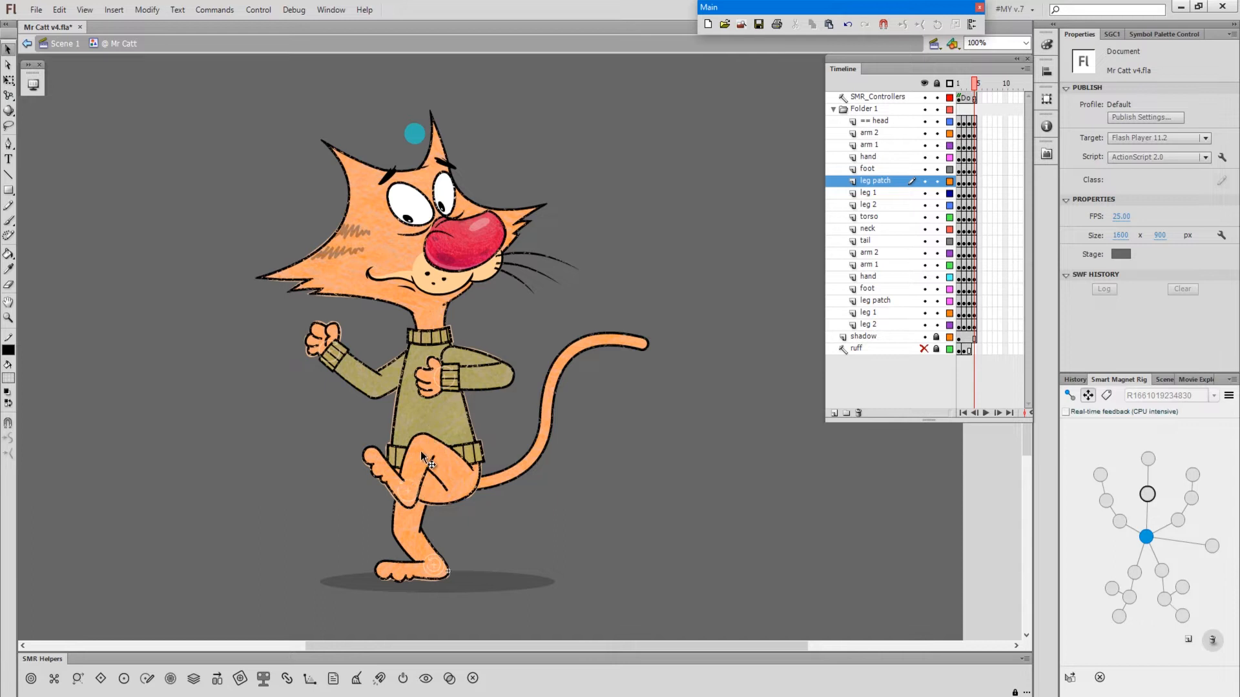
mouse_move(466, 498)
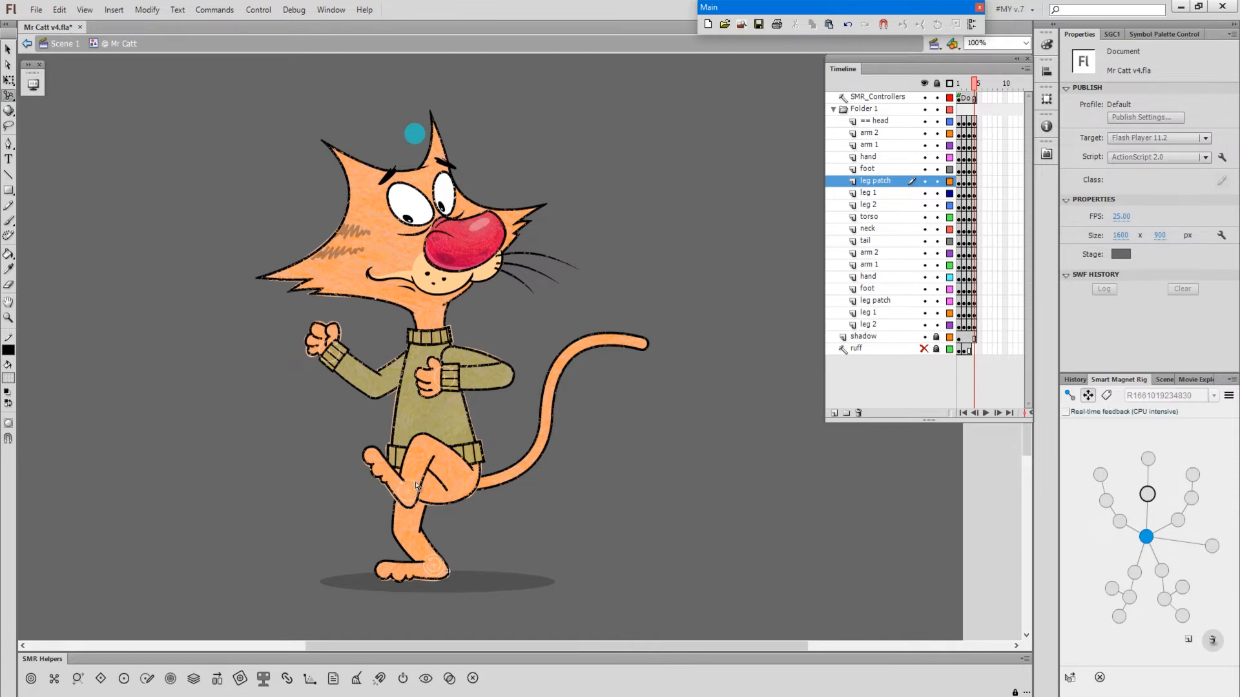
mouse_move(409, 496)
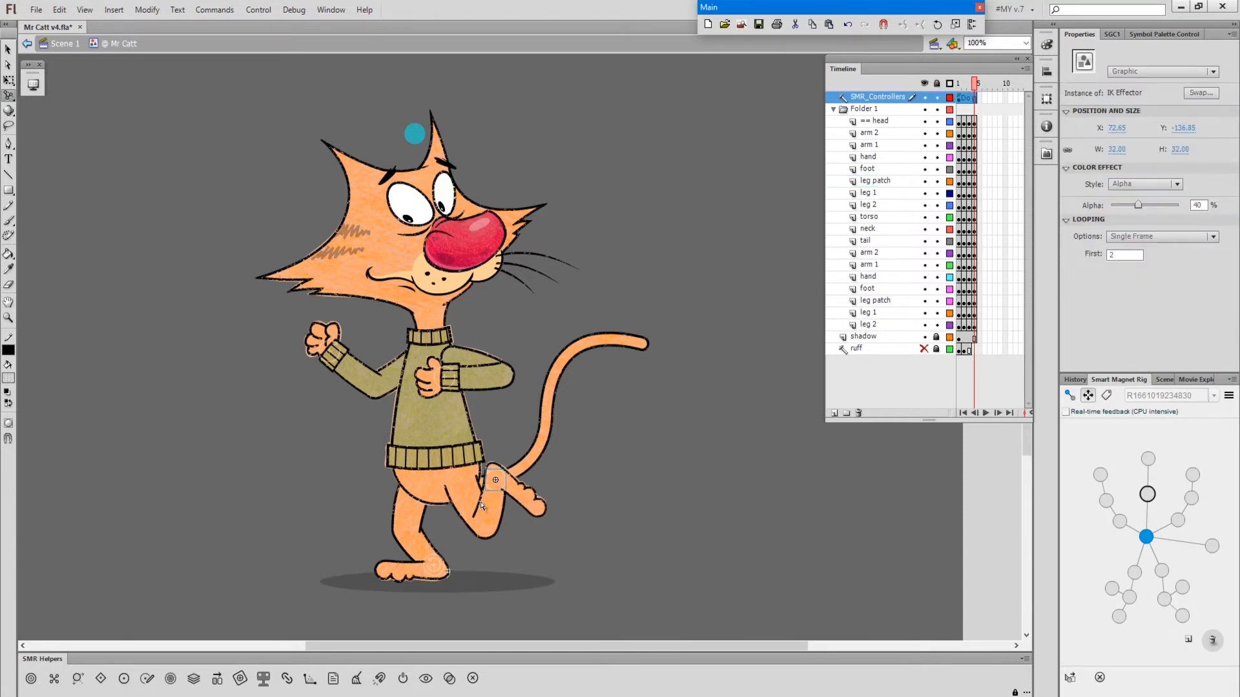
mouse_move(501, 520)
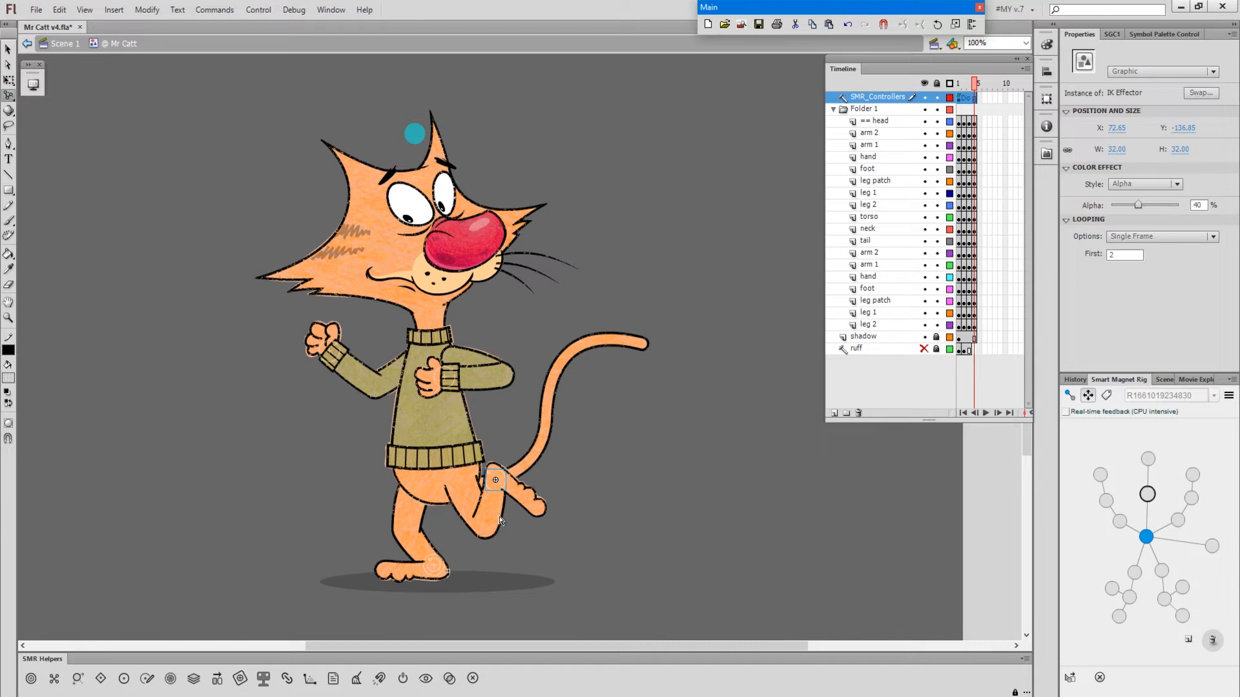
mouse_move(499, 534)
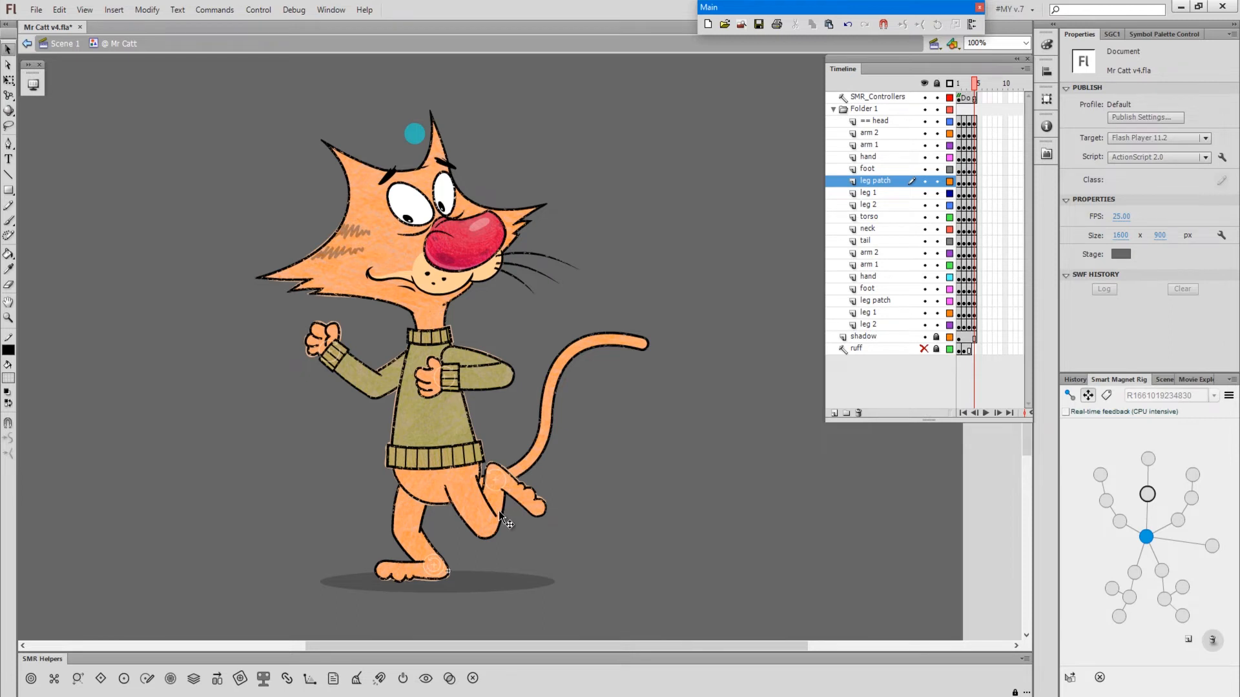
- Select the knee patch with the Selection tool and set its First frame to 2
key("v")
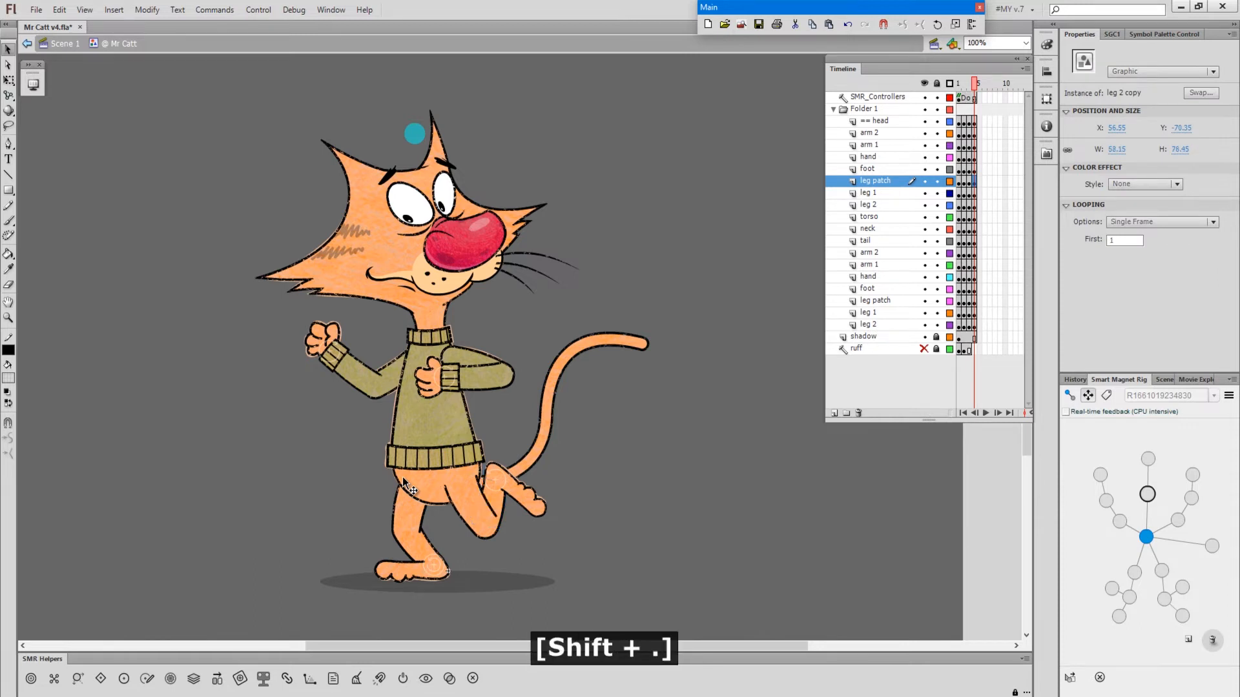
key("shift+period")
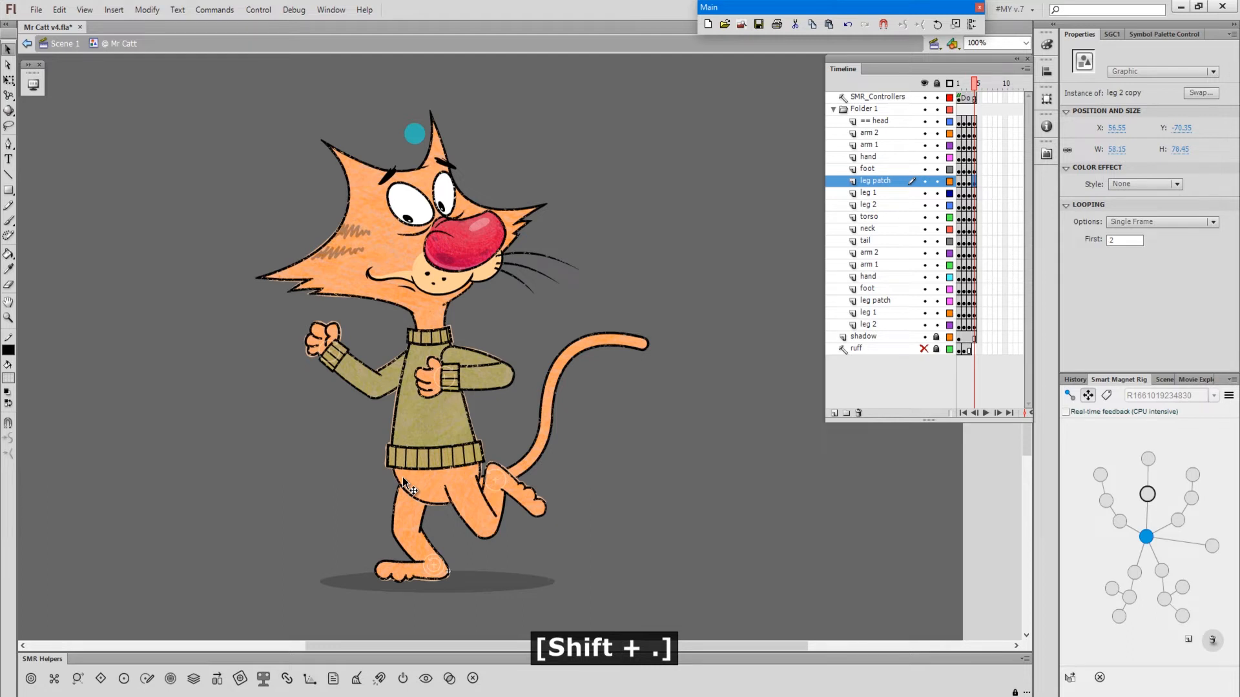
- Drag the leg's controller so the raised leg bends at the knee
left_click(686, 508)
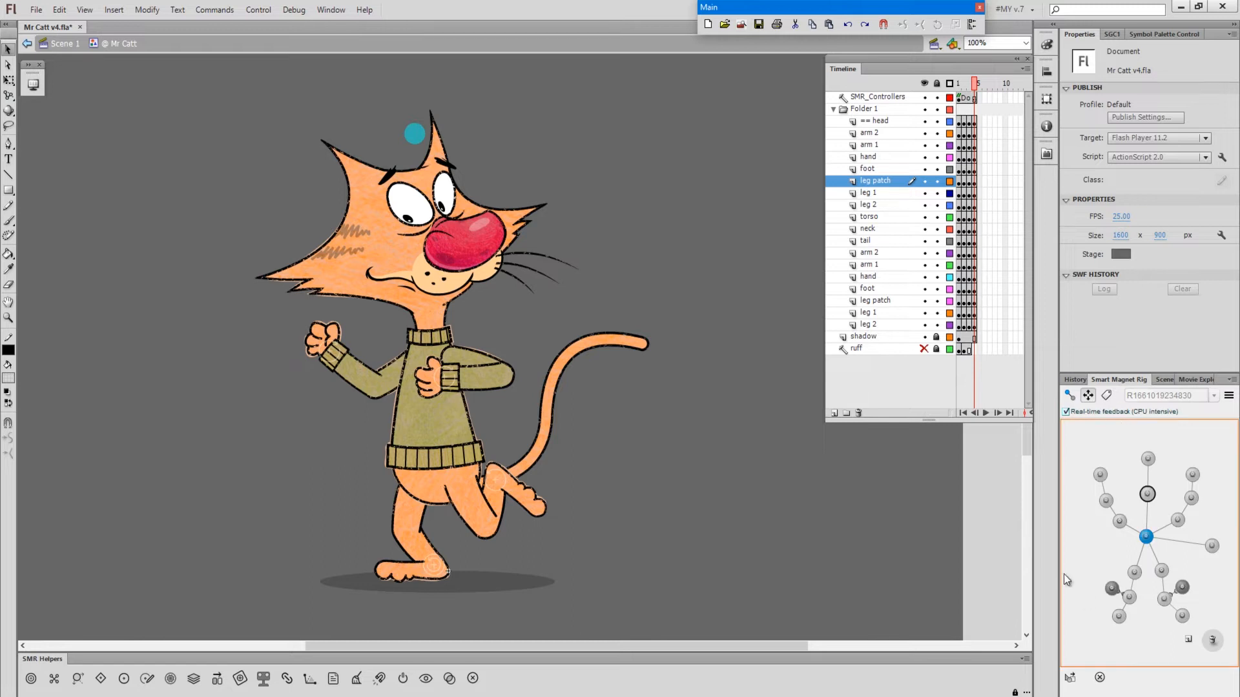
mouse_move(1159, 506)
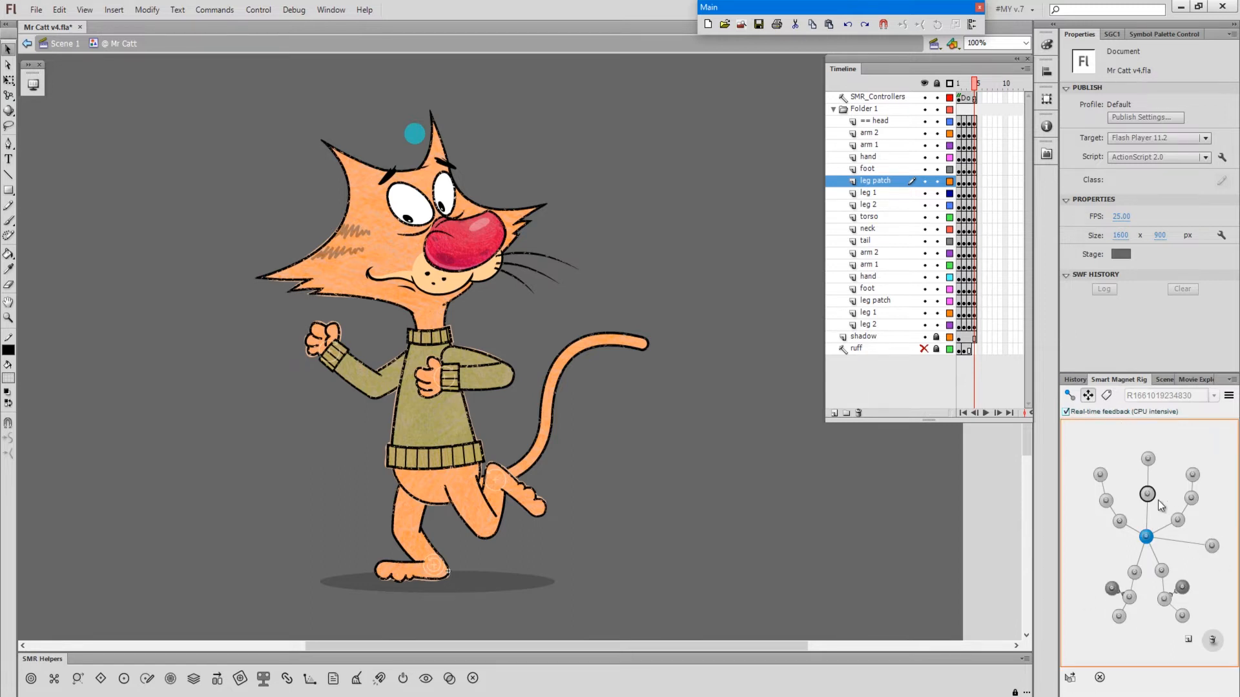
mouse_move(1179, 585)
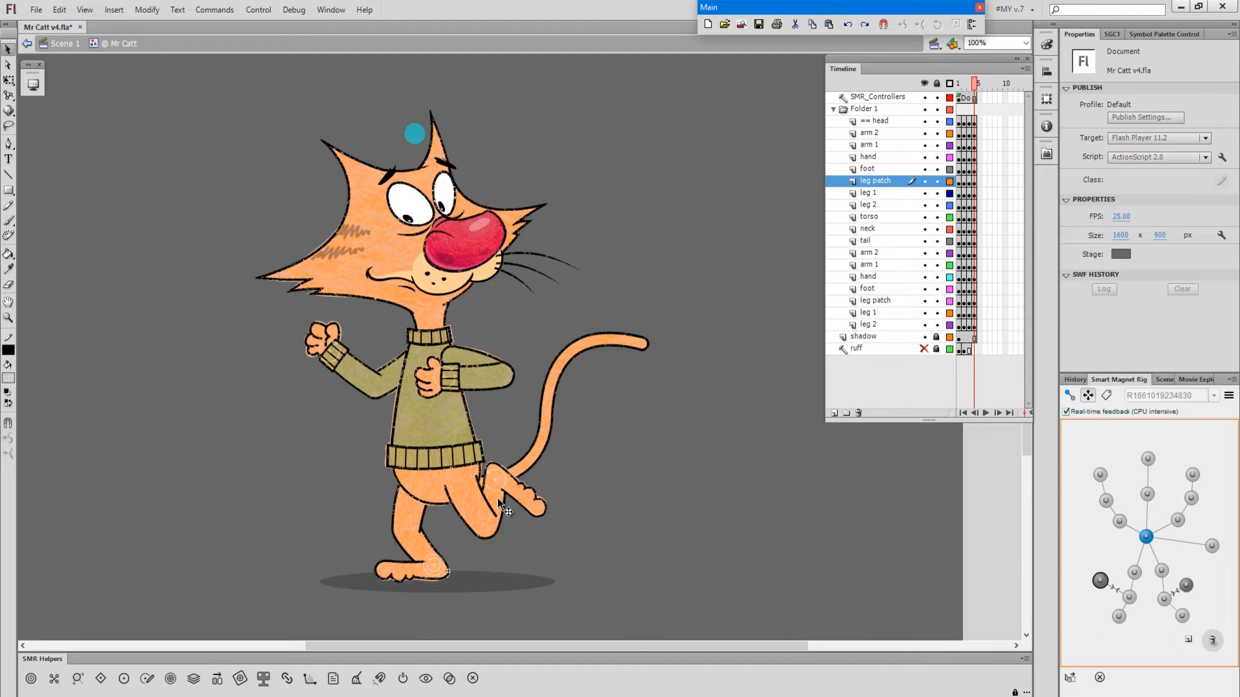
mouse_move(484, 514)
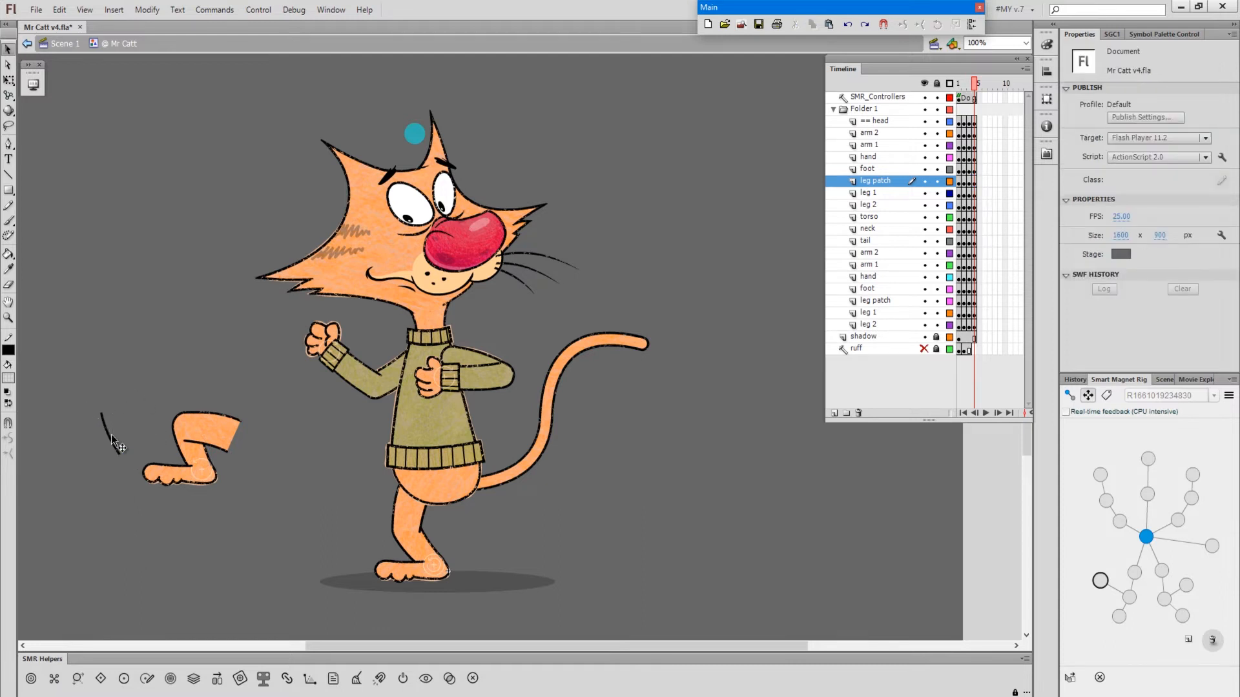
- Drag the knee patch and lower leg pieces apart beside the cat
left_click(119, 431)
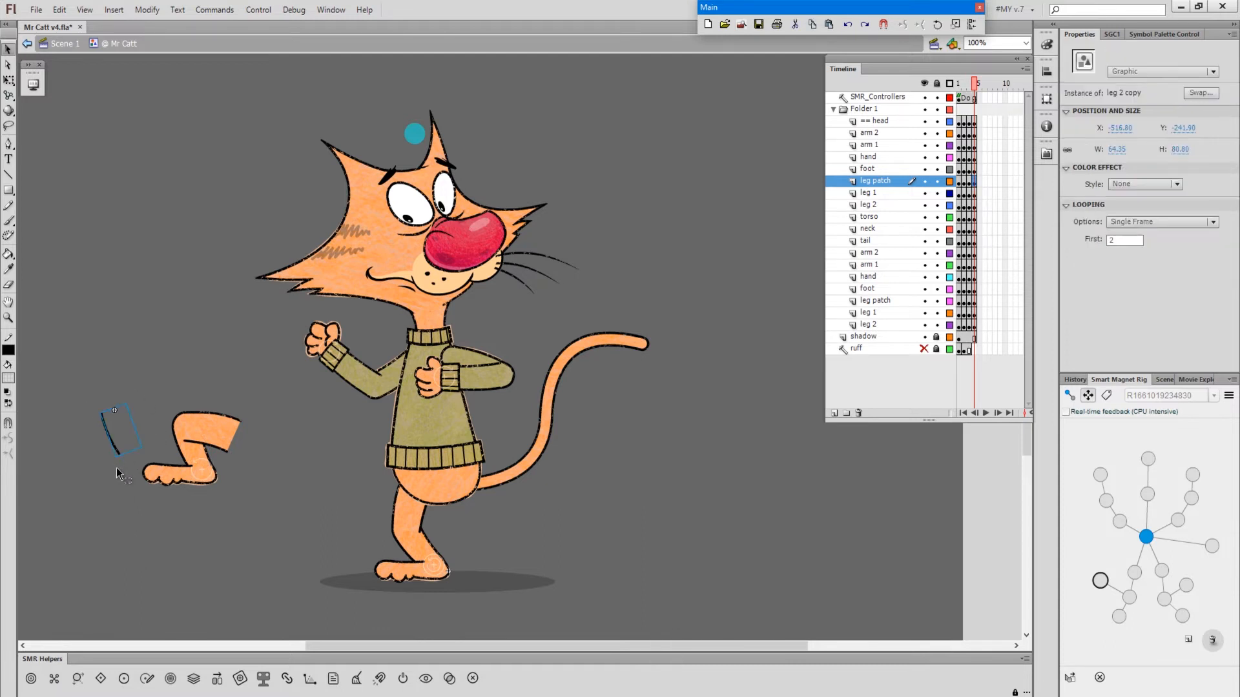
mouse_move(167, 398)
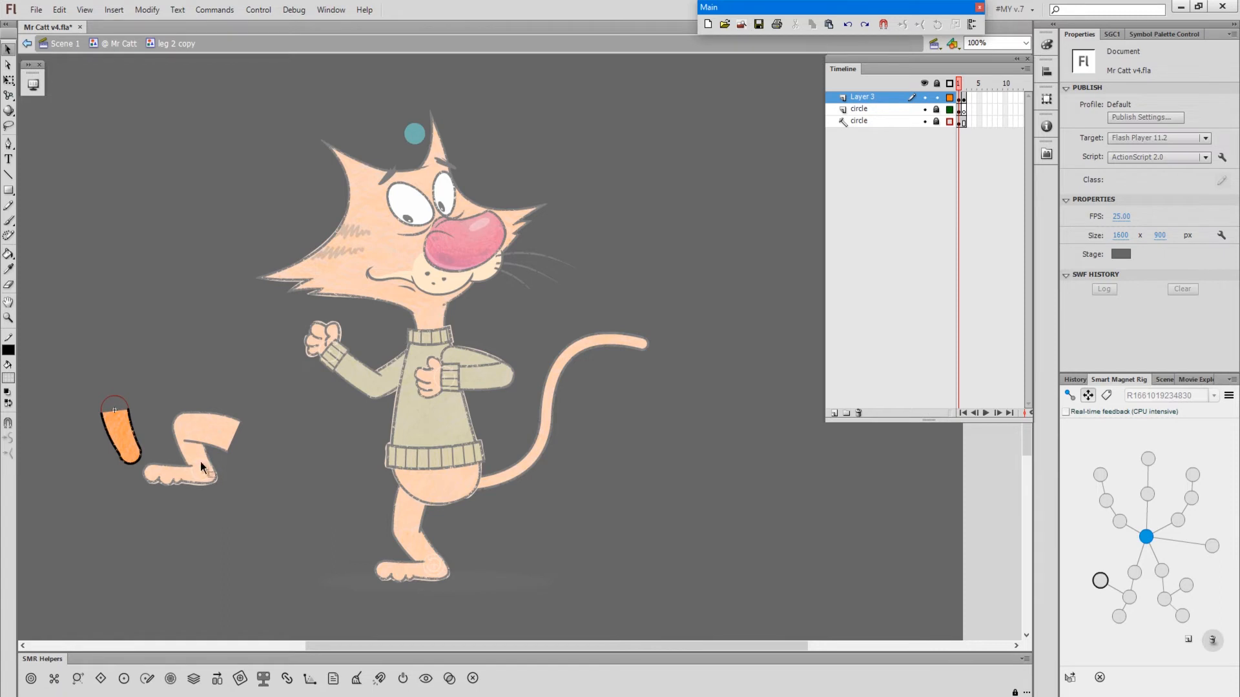
mouse_move(248, 386)
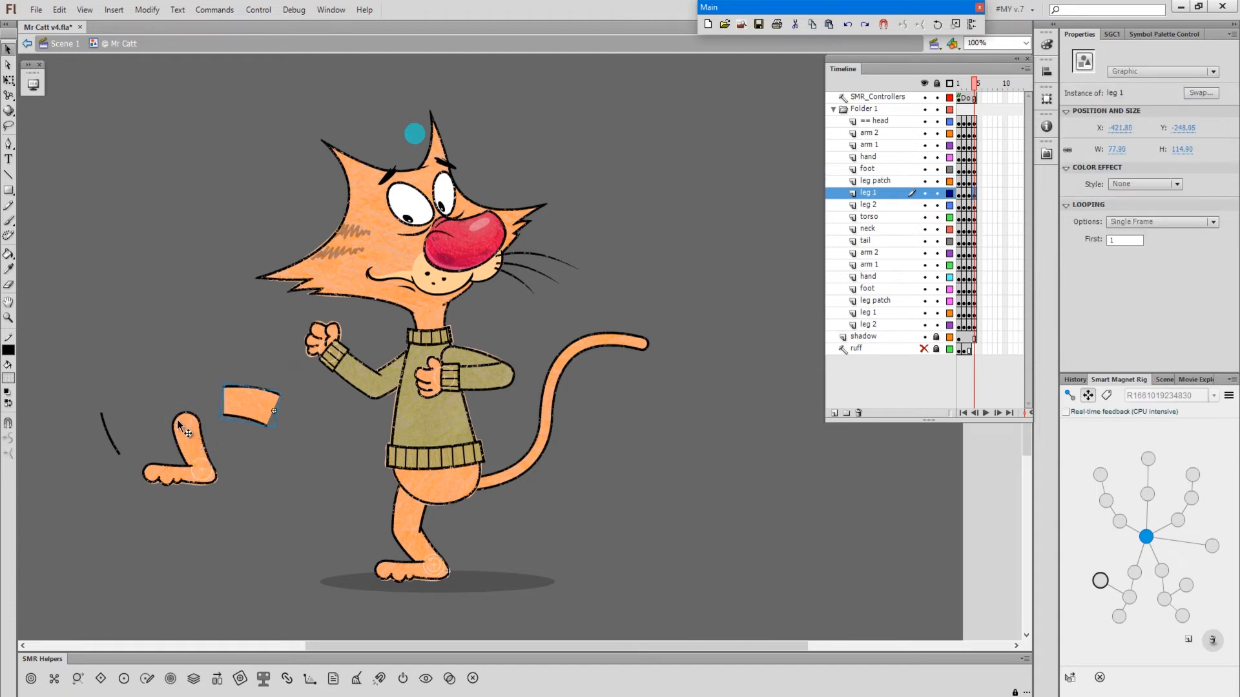
left_click(867, 168)
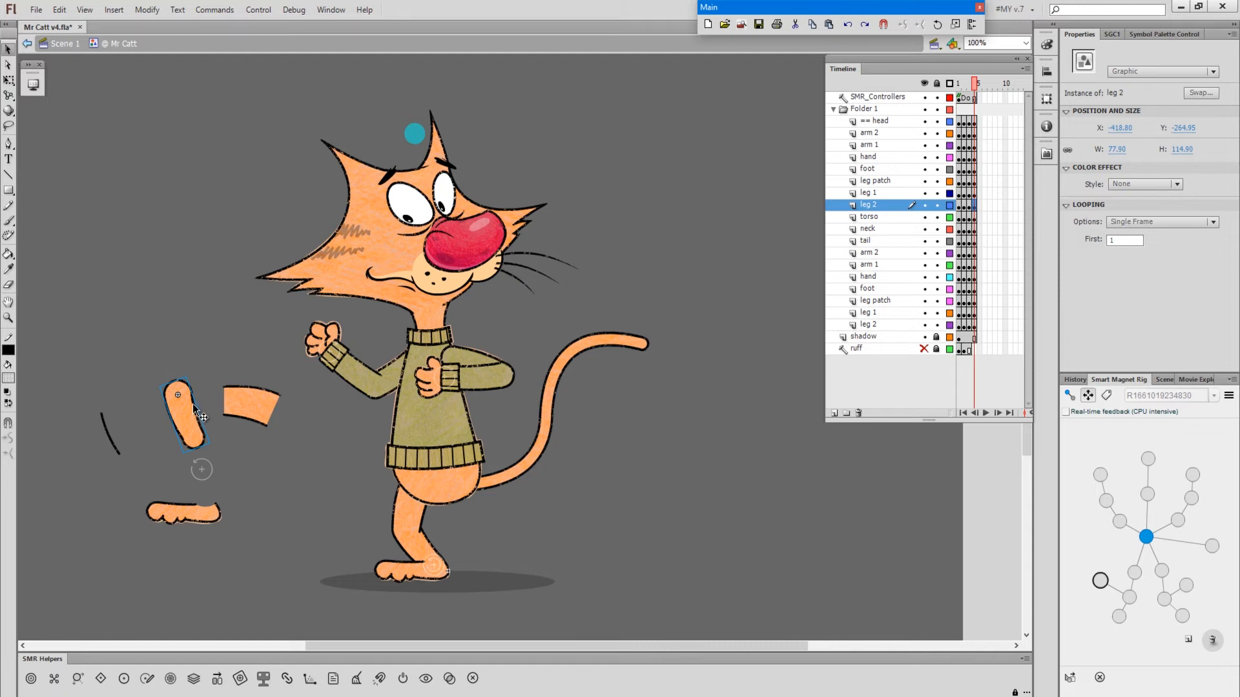
mouse_move(118, 449)
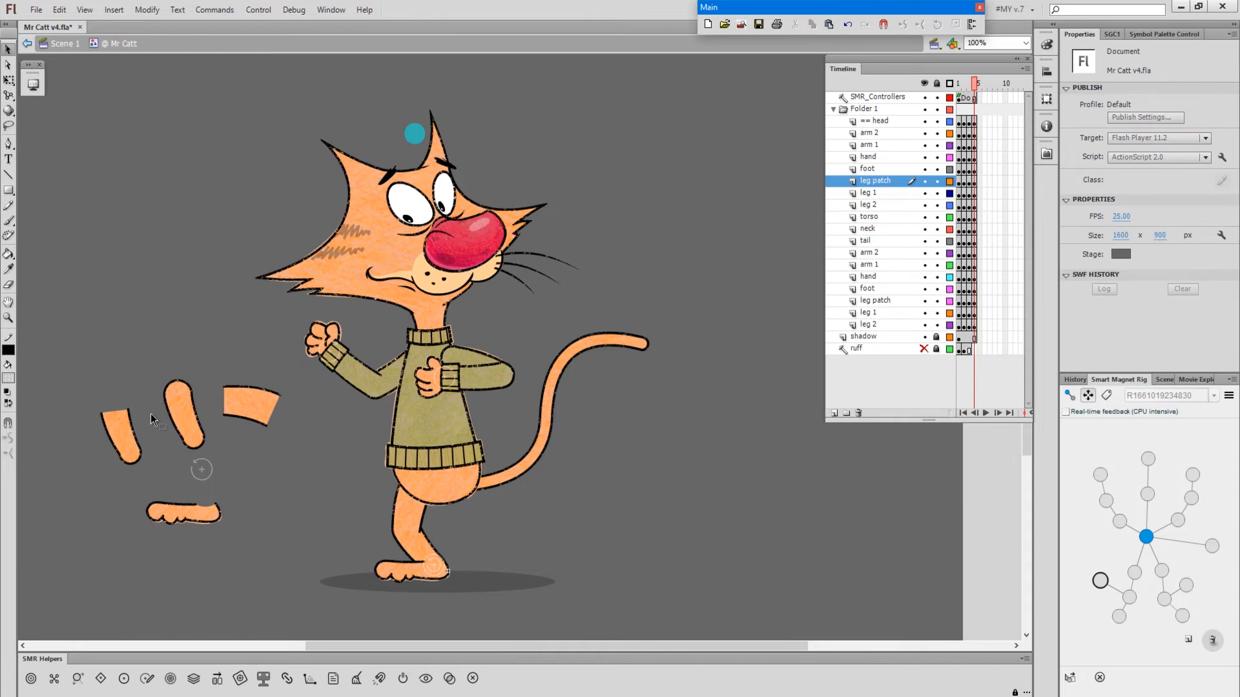
mouse_move(130, 450)
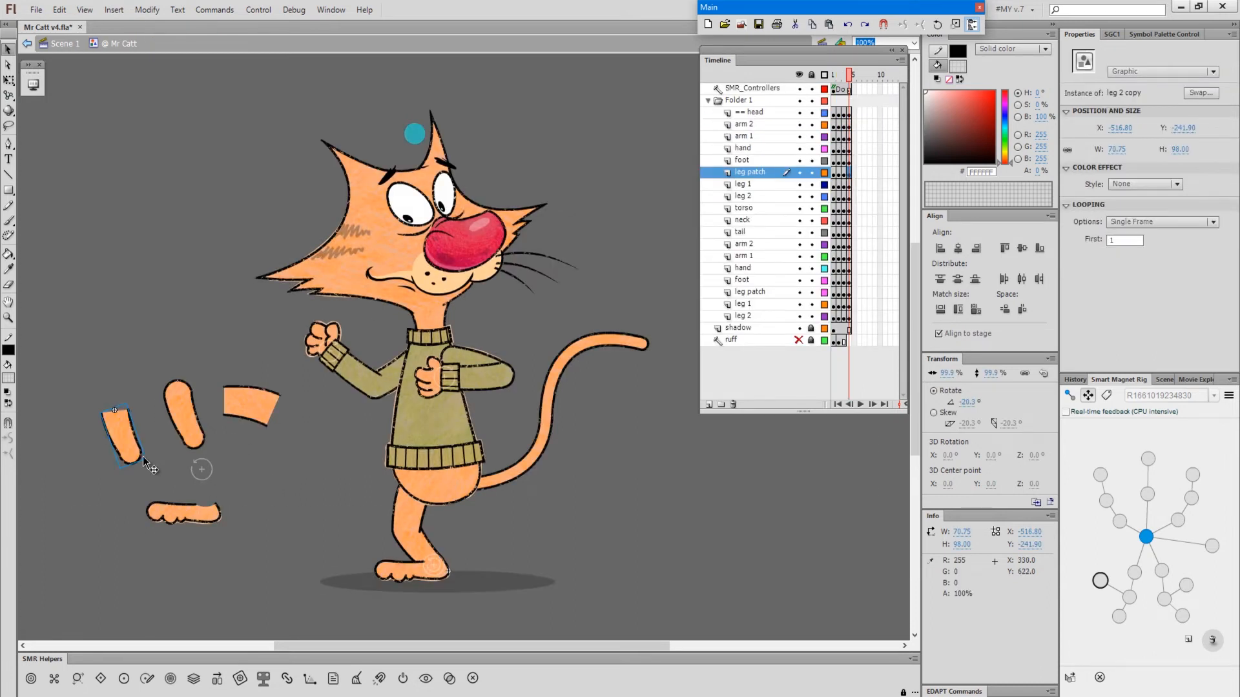
mouse_move(167, 432)
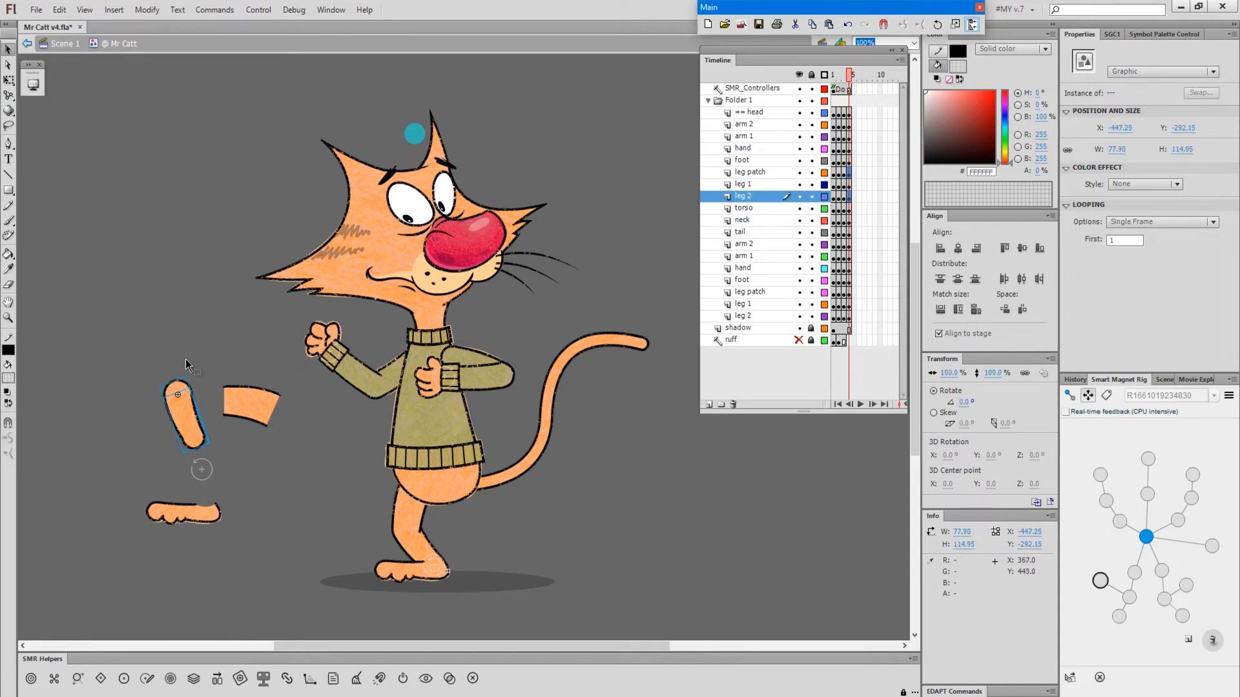
- Drag the lower leg with the patch onto the upper leg to form a bent knee
left_click(187, 418)
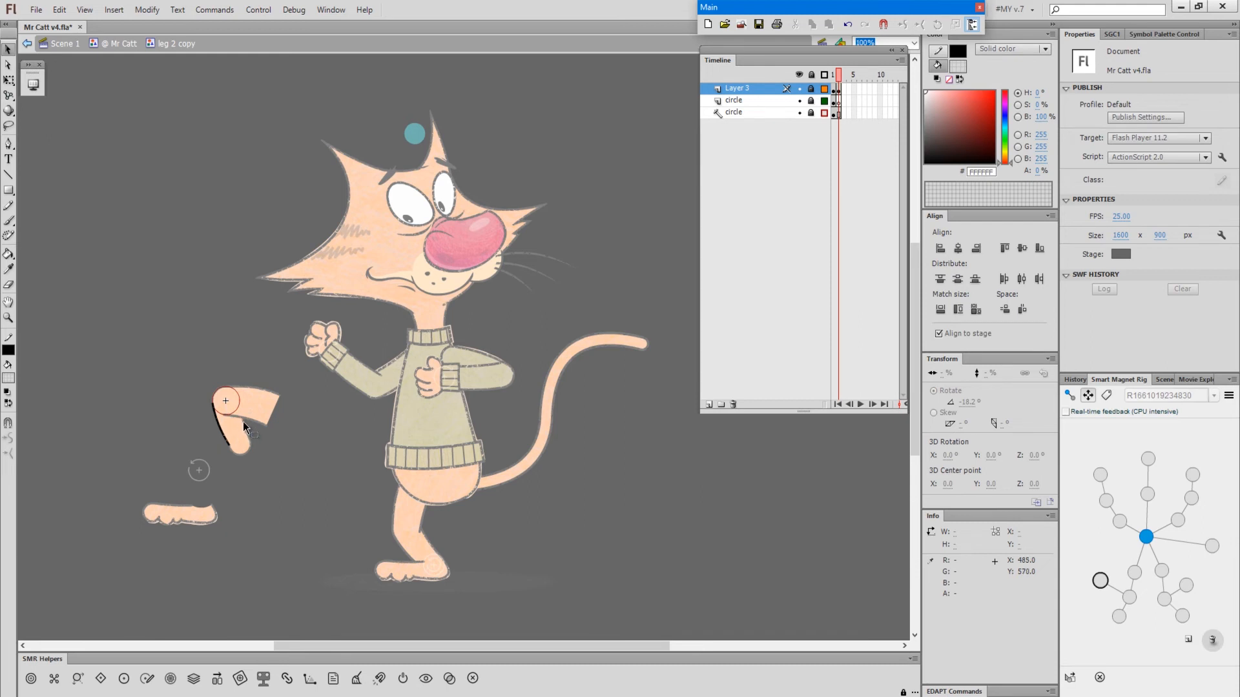
mouse_move(252, 429)
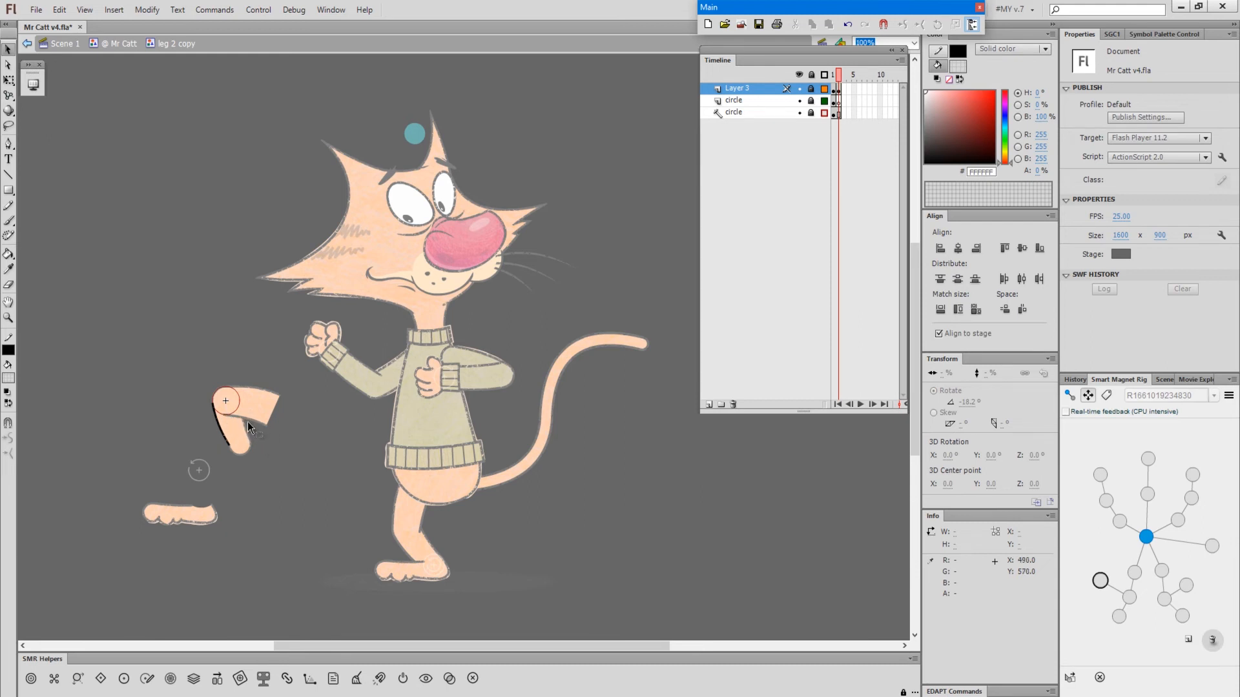
mouse_move(286, 452)
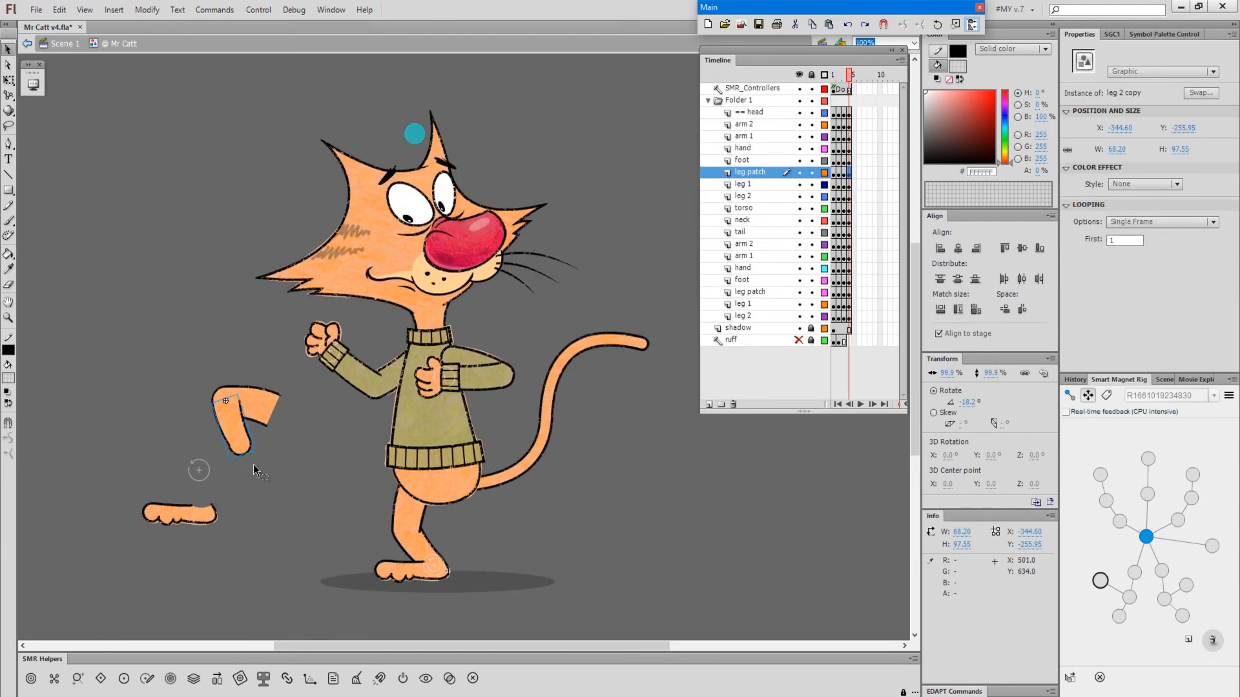
- Swap the knee patch to its second frame, then back to its first frame
key("ctrl+q")
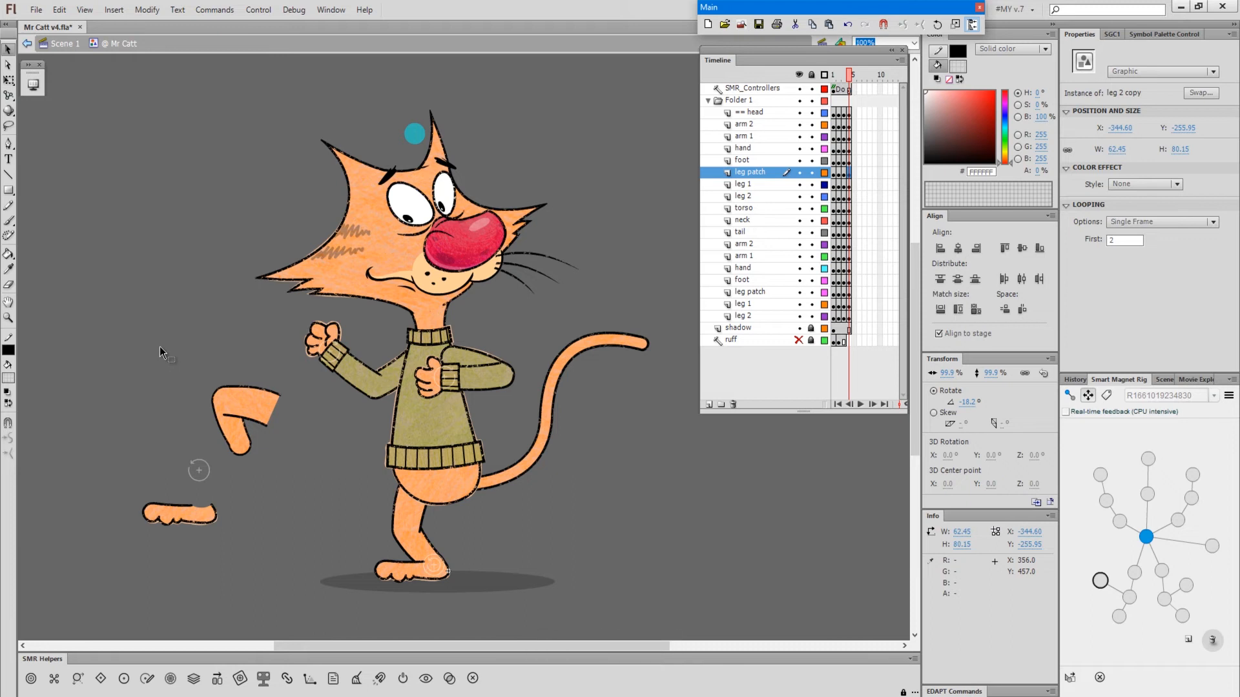
key("shift+,")
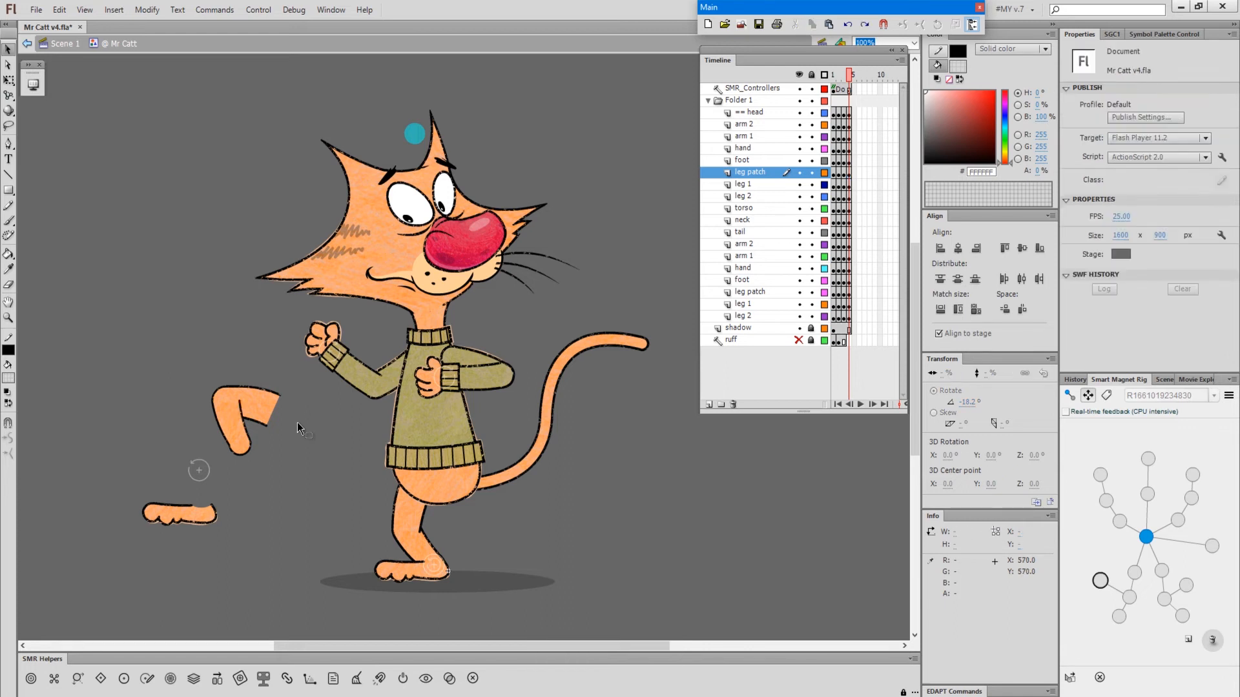
mouse_move(283, 413)
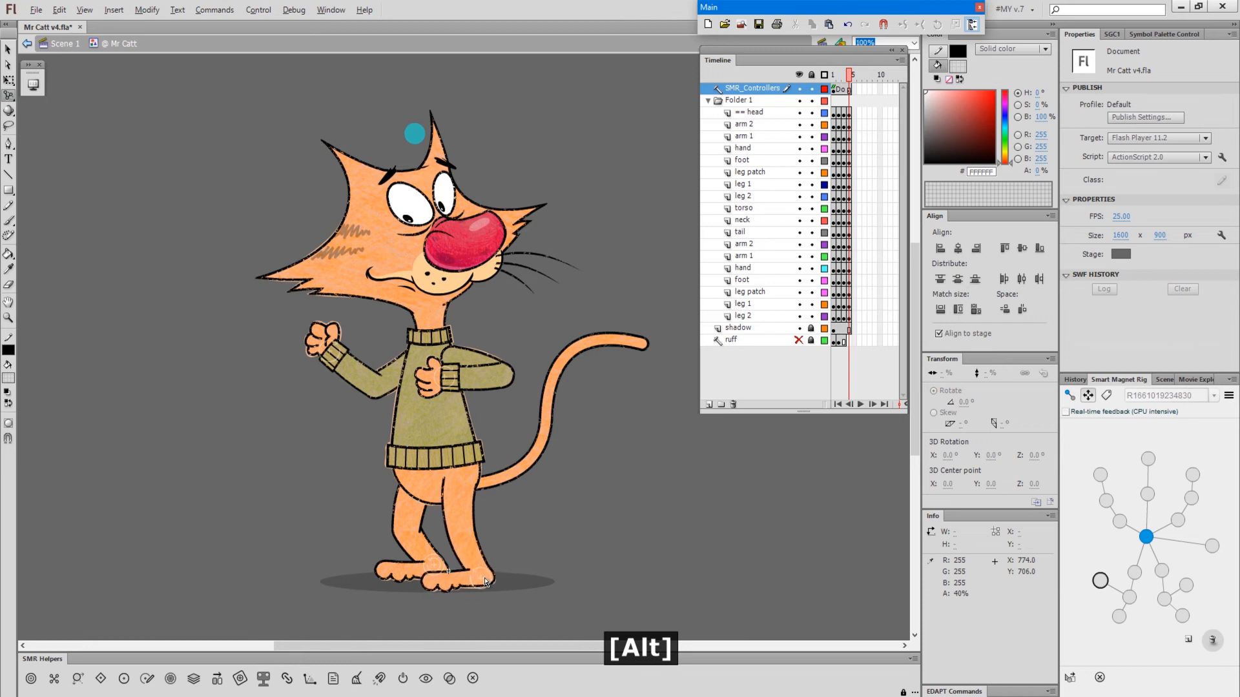
- Set the knee patch's Looping First to 2 and raise the leg with a bent knee
left_click(478, 572)
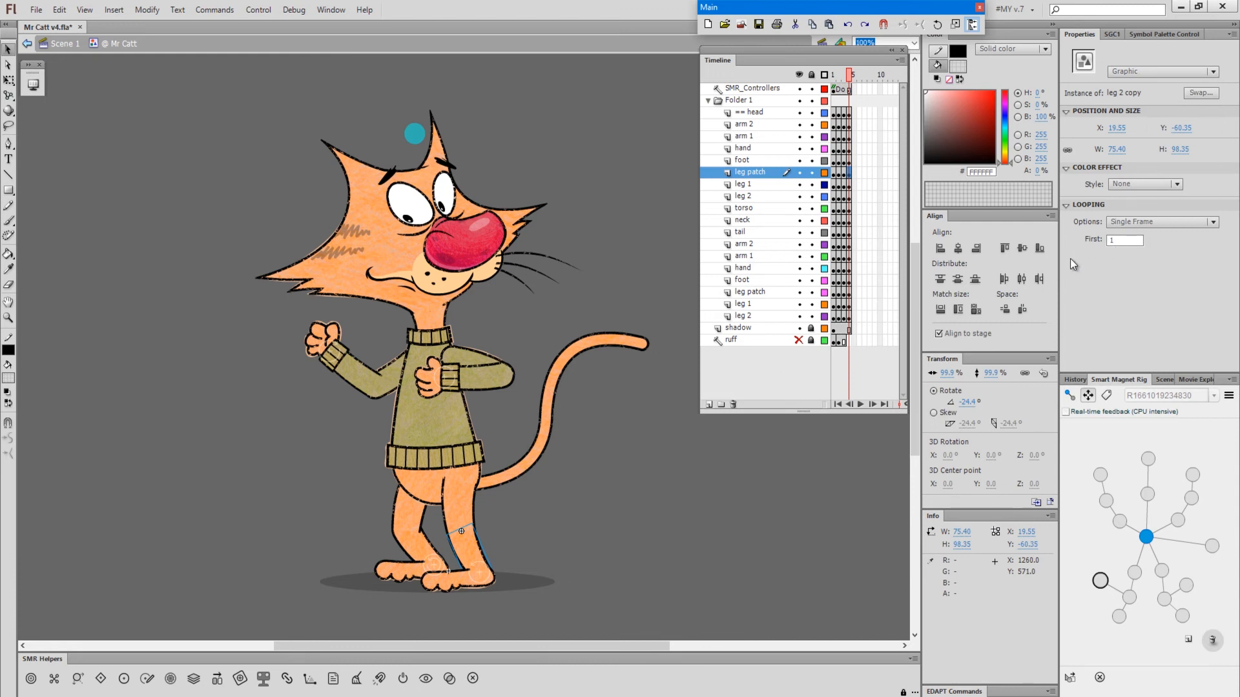
key("shift+.")
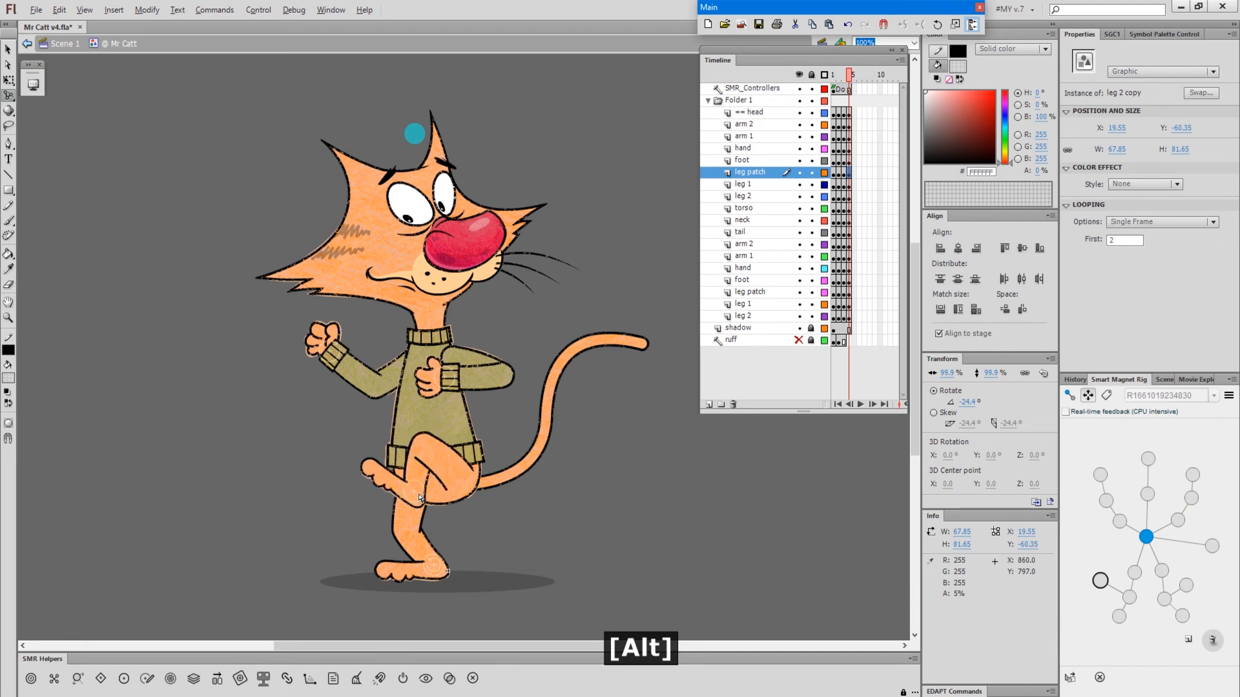
left_click(410, 494)
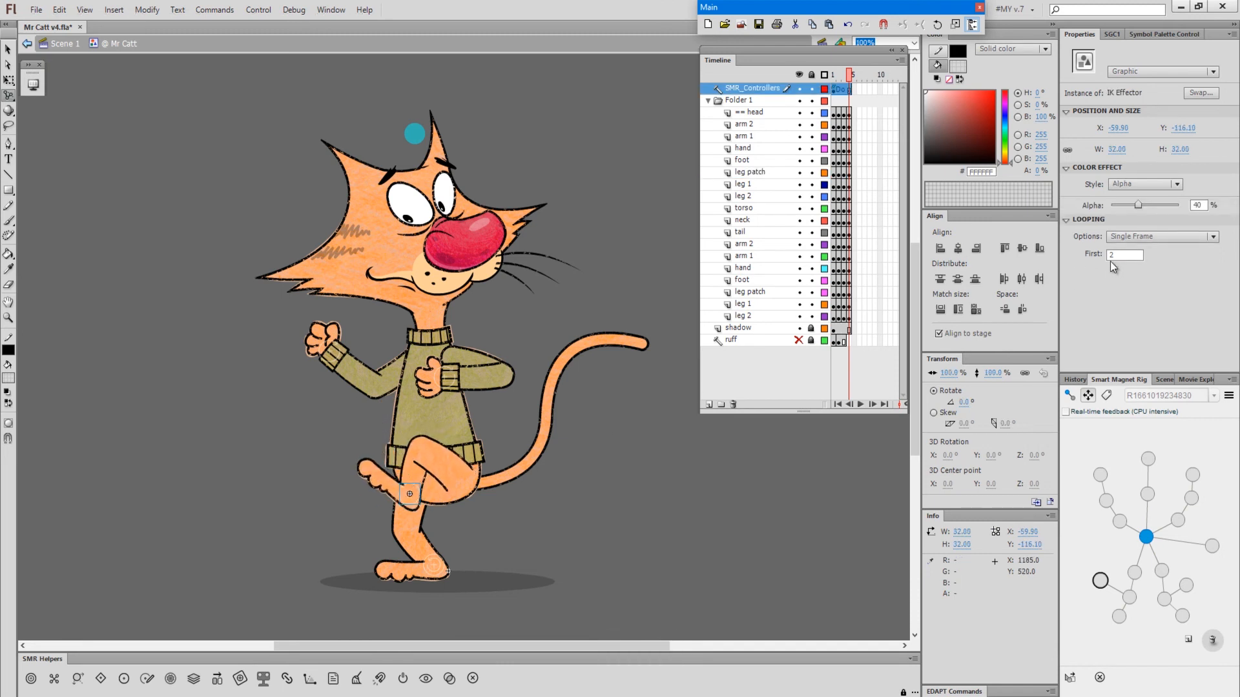
key("shift+.")
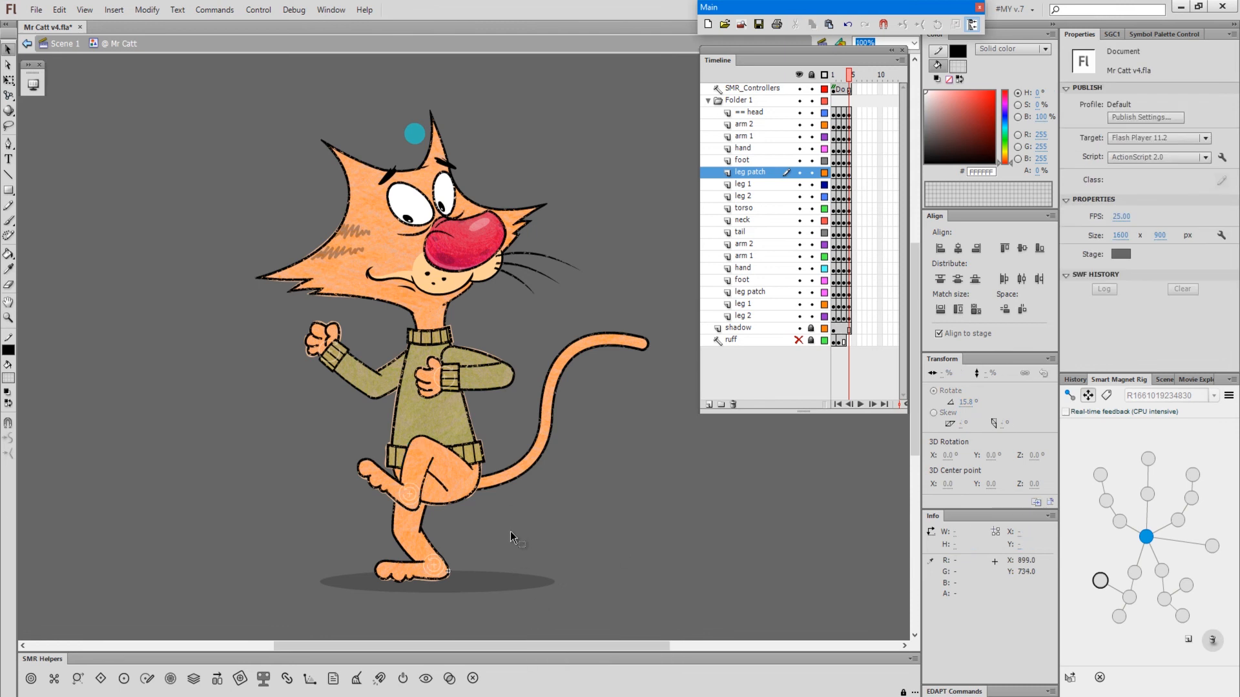
mouse_move(506, 576)
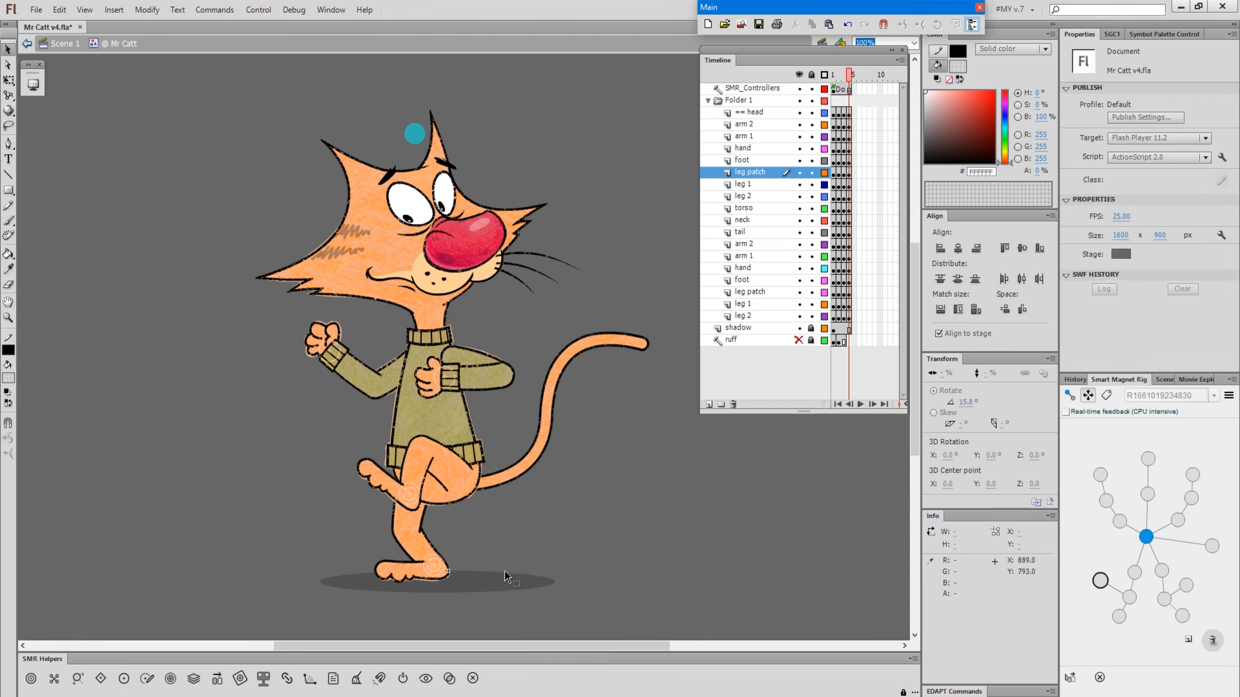